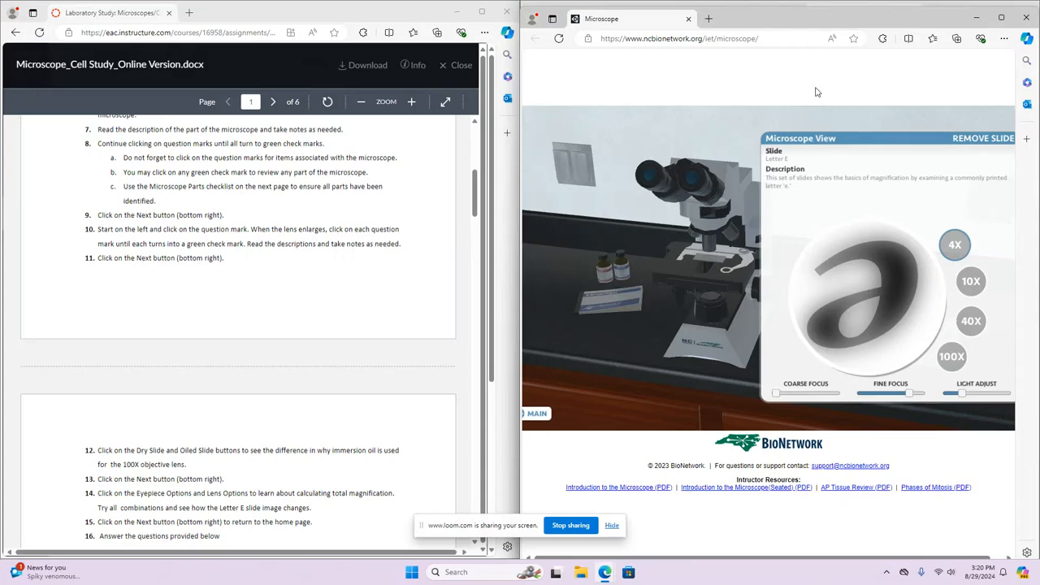
- Open the Laboratory Study: Microscopes/Cell Biology assignment and preview Microscope_Cell Study_Online Version.docx
{"action": "scroll", "scroll_direction": "up", "scroll_amount": 3}
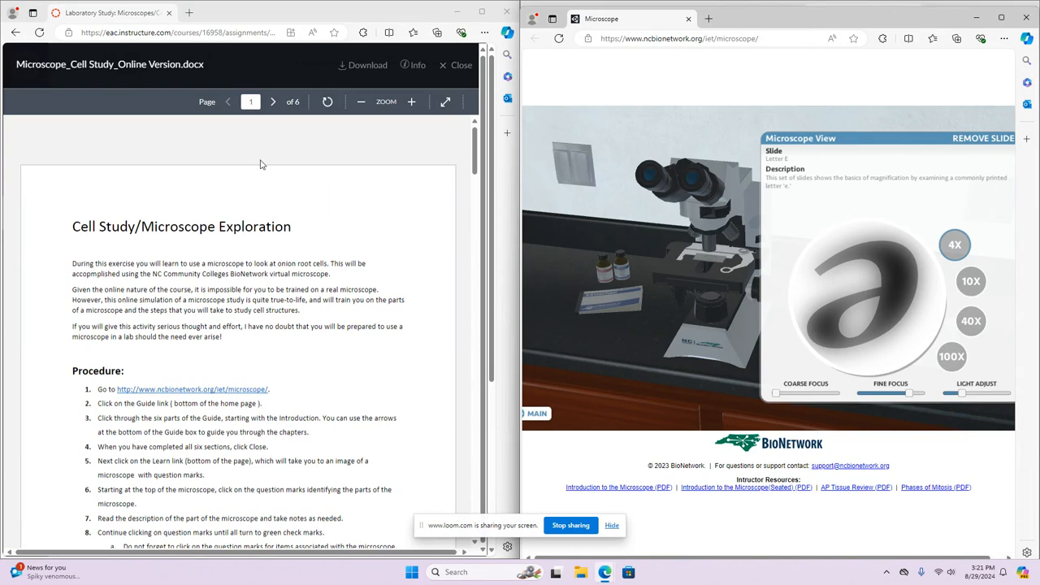
{"action": "mouse_move", "coordinate": [263, 169]}
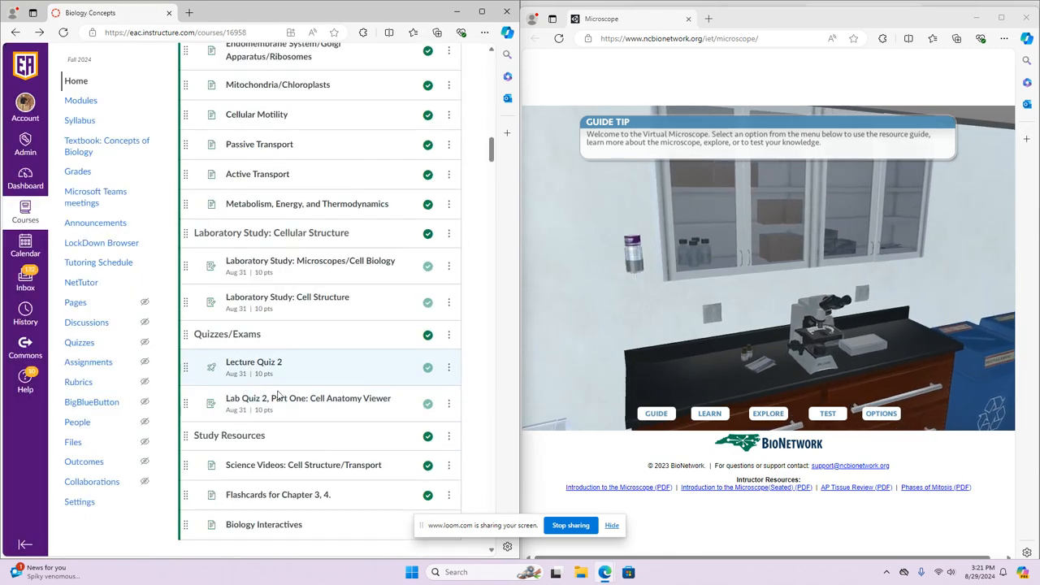
{"action": "mouse_move", "coordinate": [308, 260]}
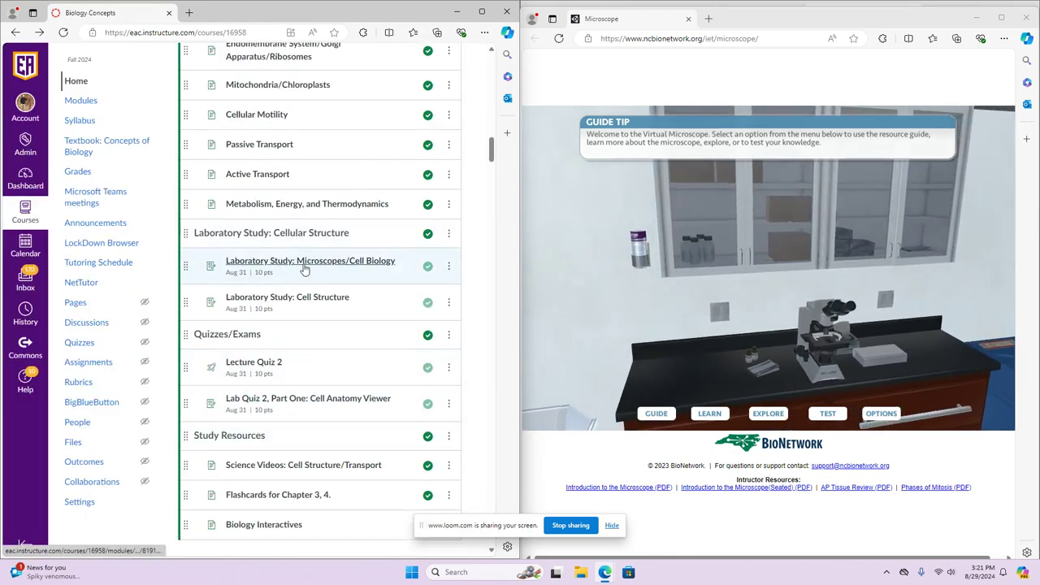
{"action": "mouse_move", "coordinate": [328, 267]}
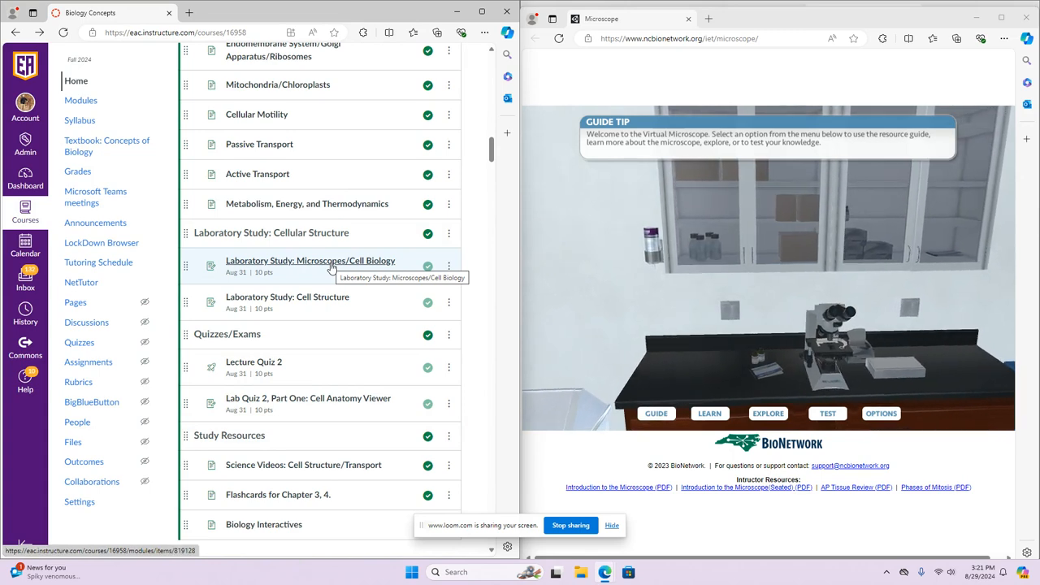
{"action": "left_click", "coordinate": [310, 260]}
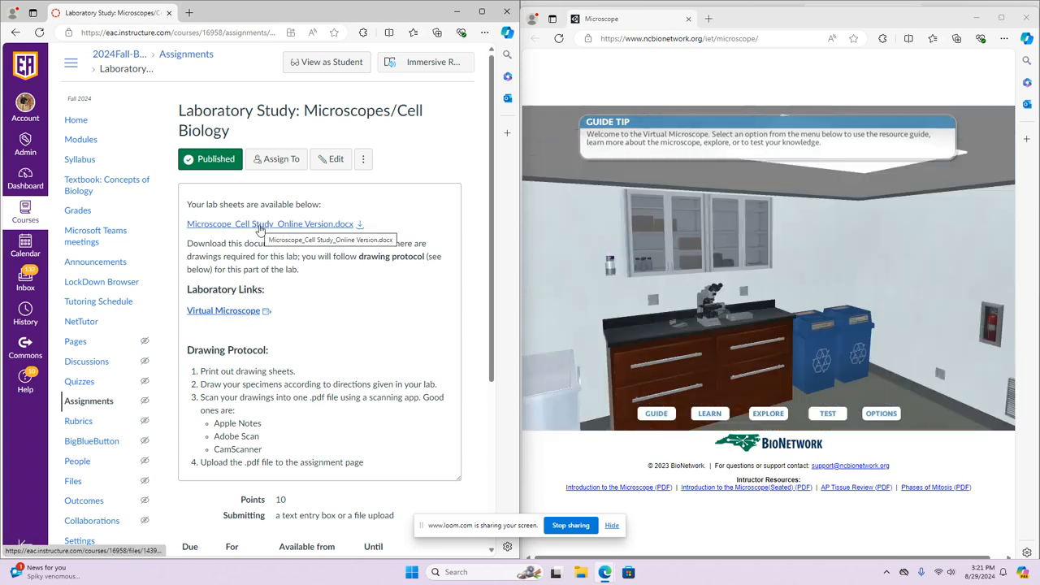
{"action": "left_click", "coordinate": [270, 224]}
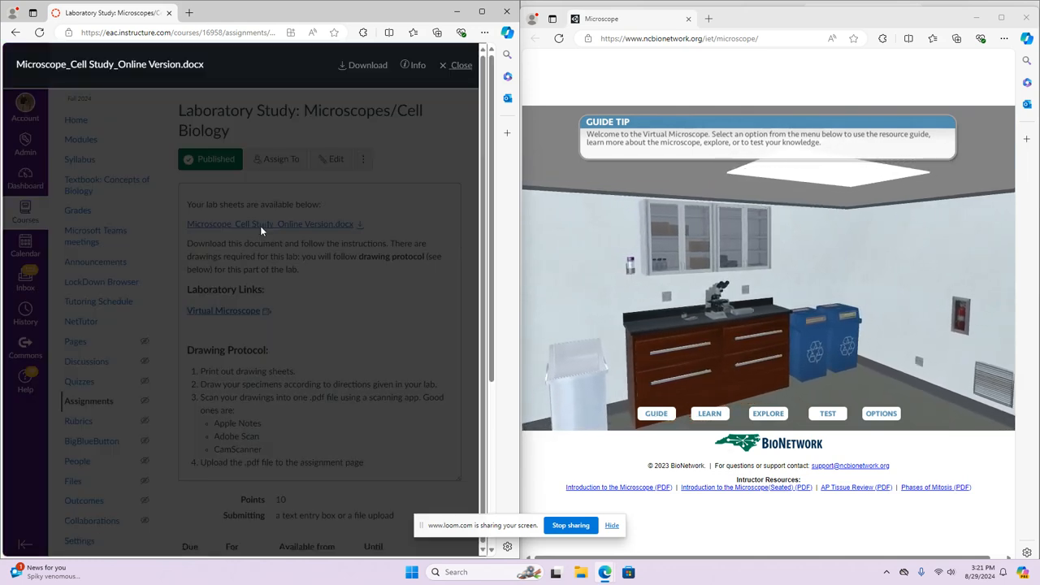
{"action": "left_click", "coordinate": [270, 225]}
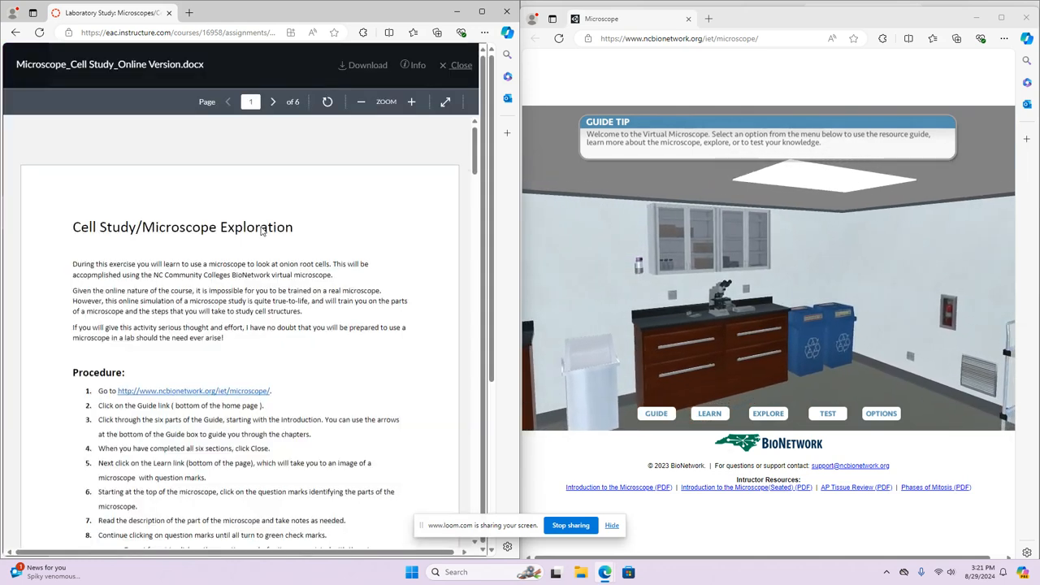
{"action": "scroll", "scroll_direction": "down", "scroll_amount": 3}
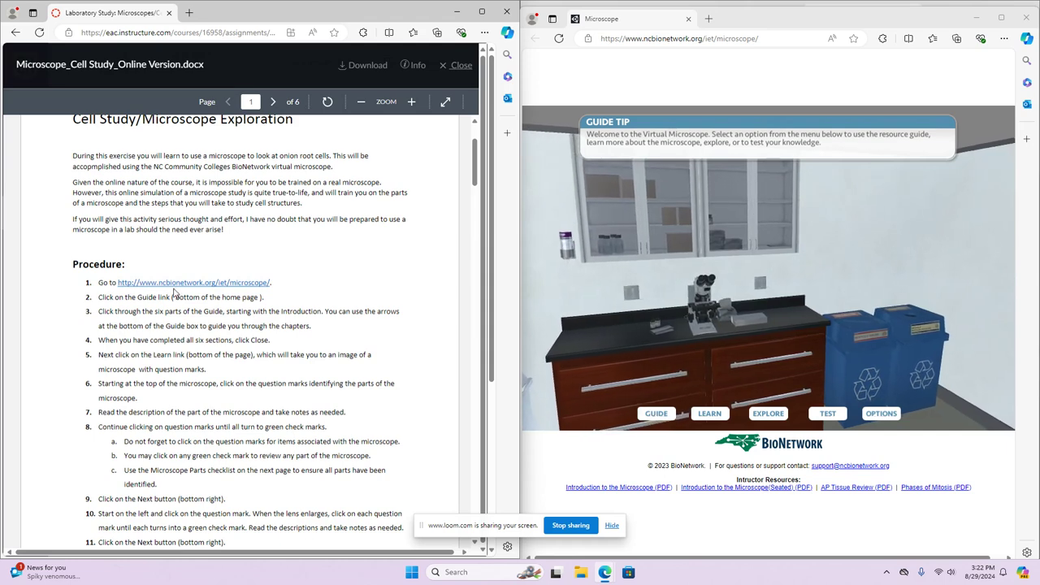
{"action": "mouse_move", "coordinate": [191, 283]}
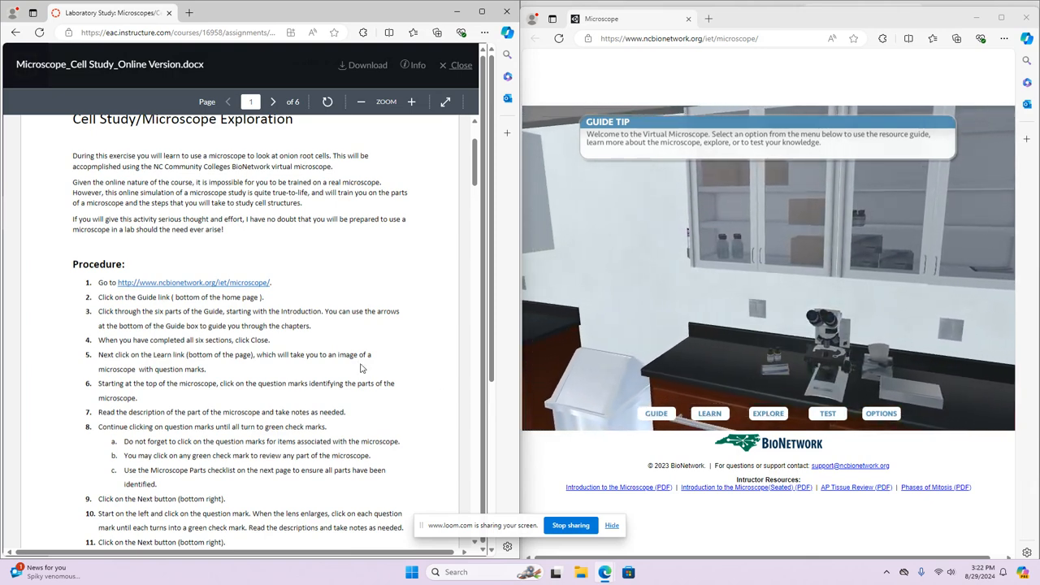
- Scroll the worksheet preview to page 2, past the procedure steps, to the numbered Questions
{"action": "scroll", "scroll_direction": "down", "scroll_amount": 3}
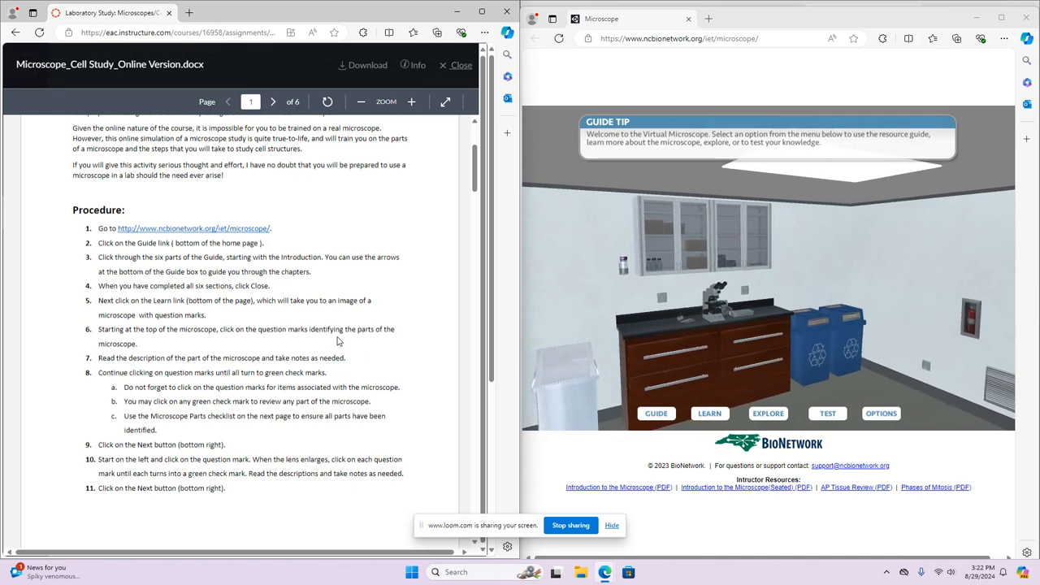
{"action": "scroll", "scroll_direction": "down", "scroll_amount": 3}
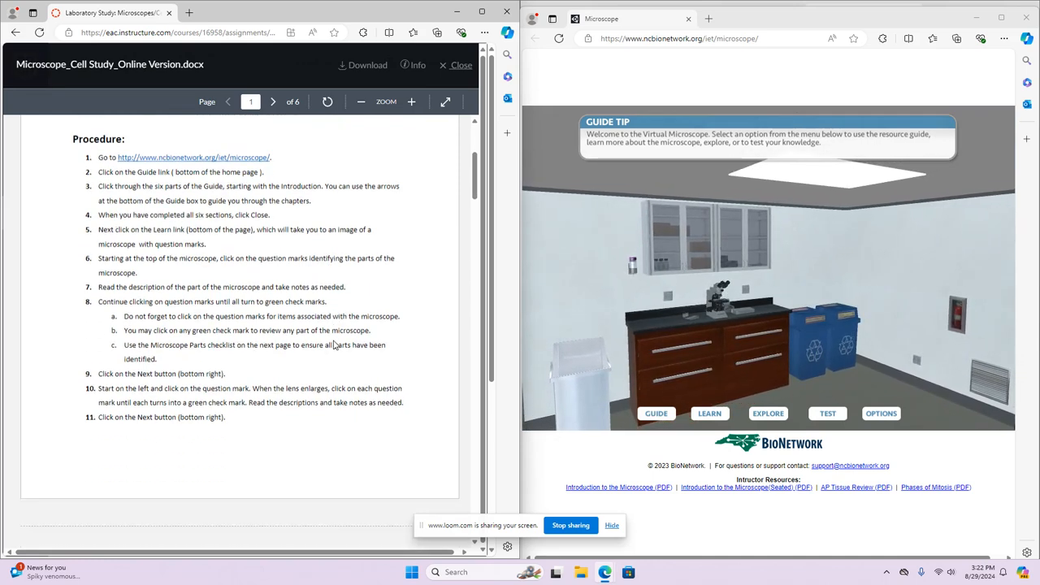
{"action": "scroll", "scroll_direction": "down", "scroll_amount": 3}
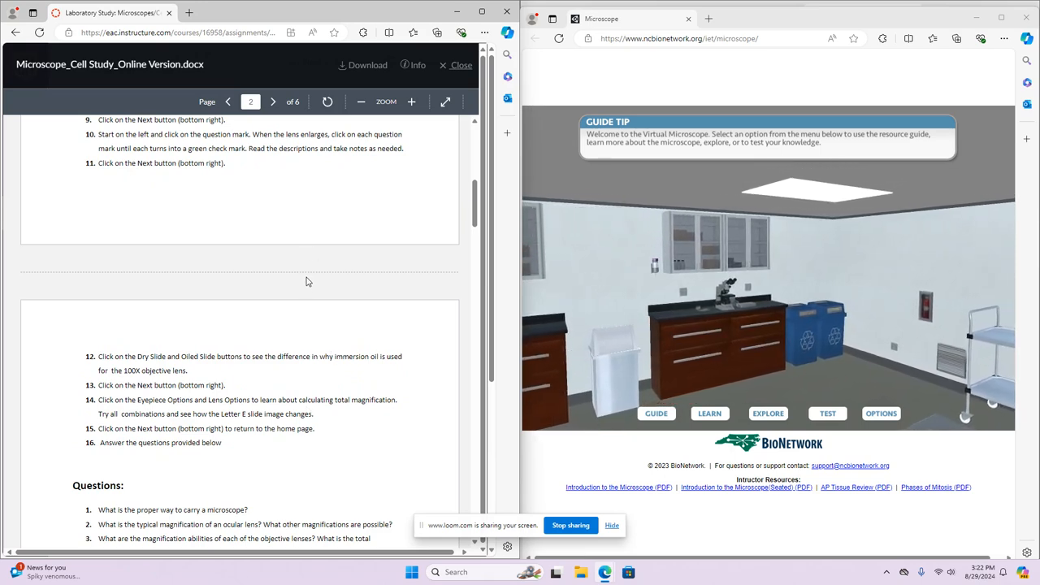
{"action": "scroll", "scroll_direction": "down", "scroll_amount": 3}
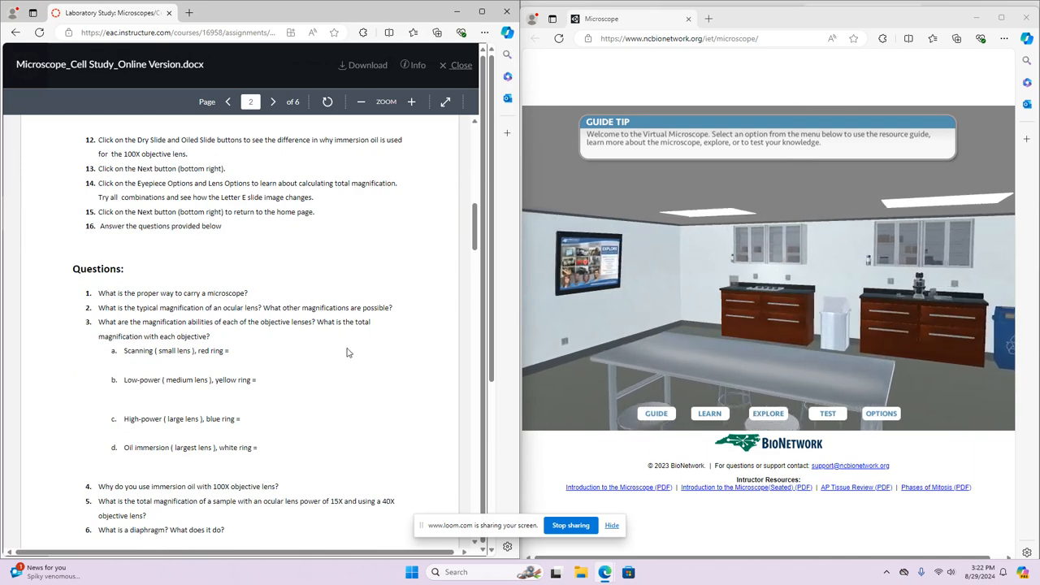
{"action": "scroll", "scroll_direction": "down", "scroll_amount": 3}
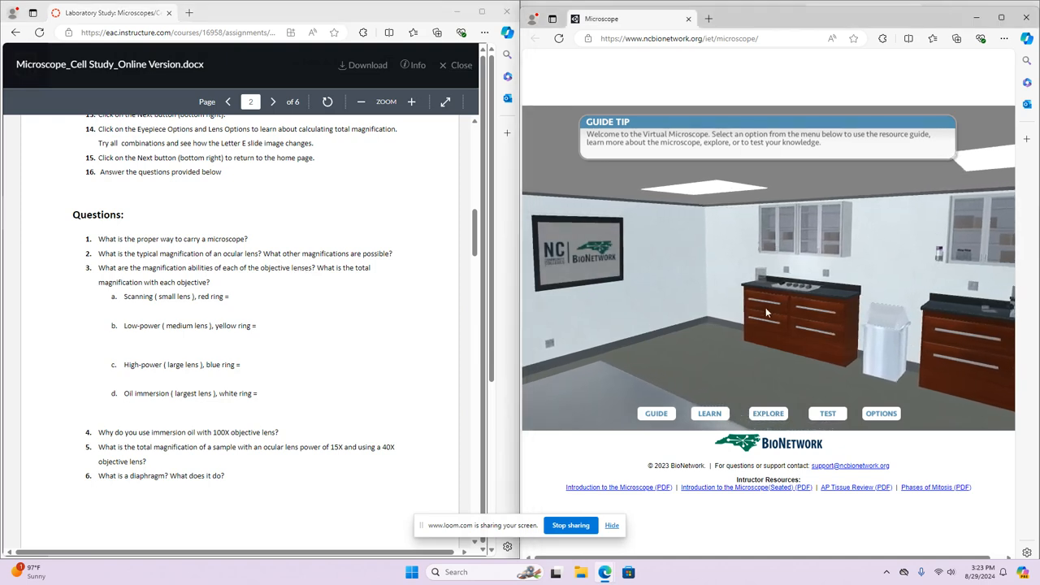
- In the Guide's Microscope Parts view, show the Objective Lens description from its part marker
{"action": "left_click", "coordinate": [709, 413]}
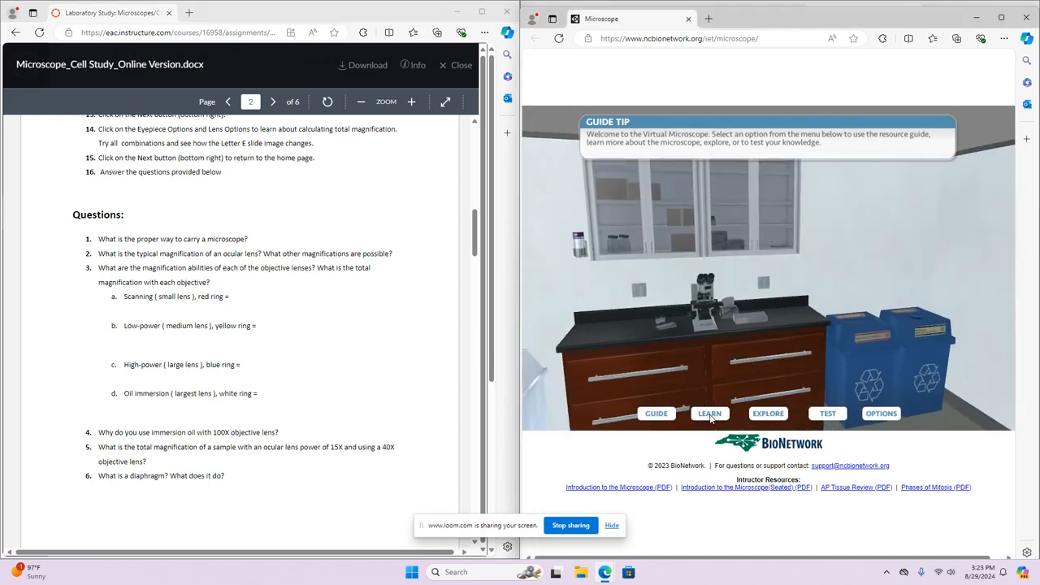
{"action": "left_click", "coordinate": [709, 415]}
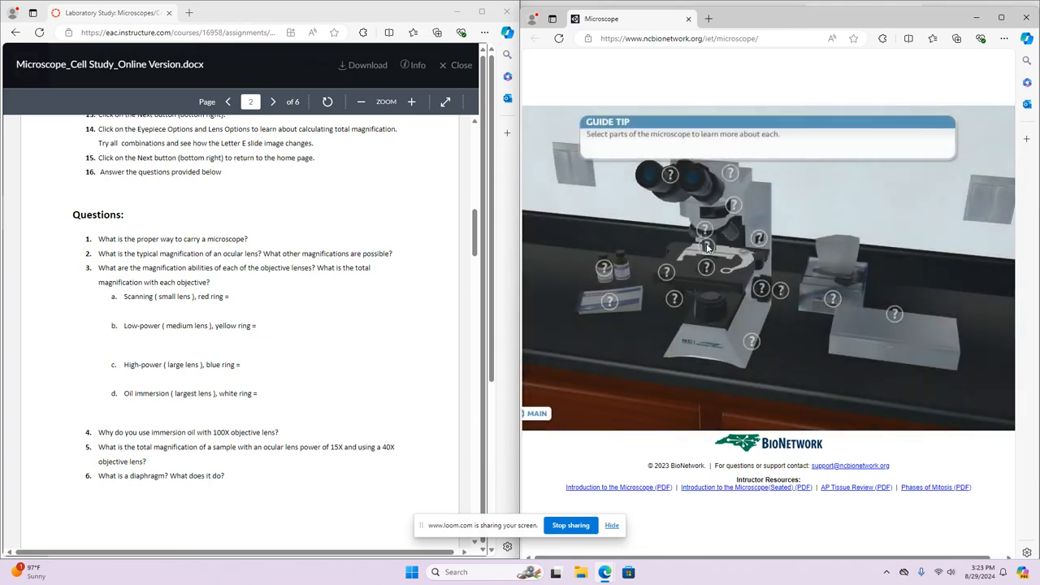
{"action": "left_click", "coordinate": [706, 247]}
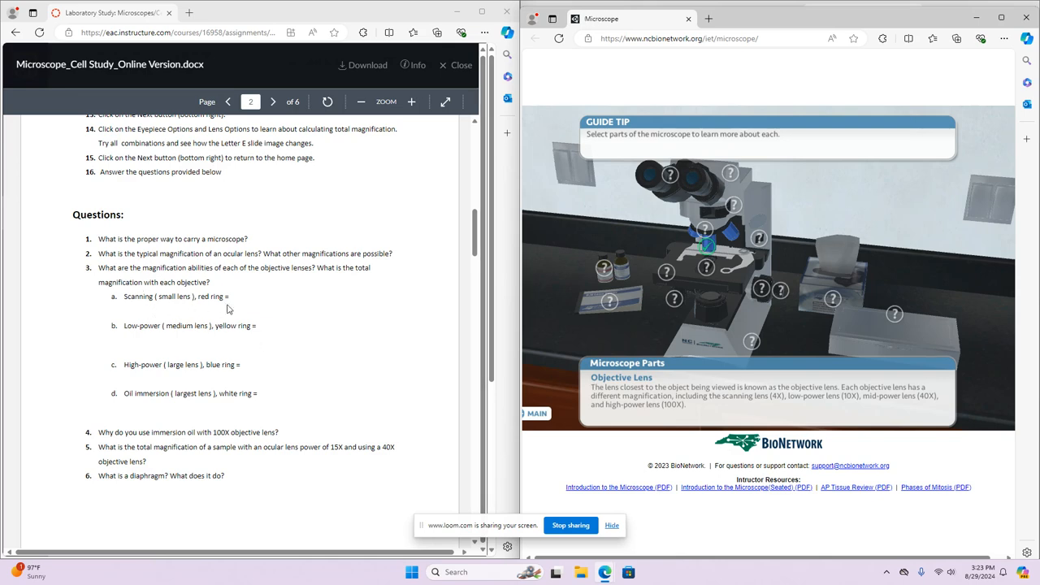
{"action": "mouse_move", "coordinate": [258, 304]}
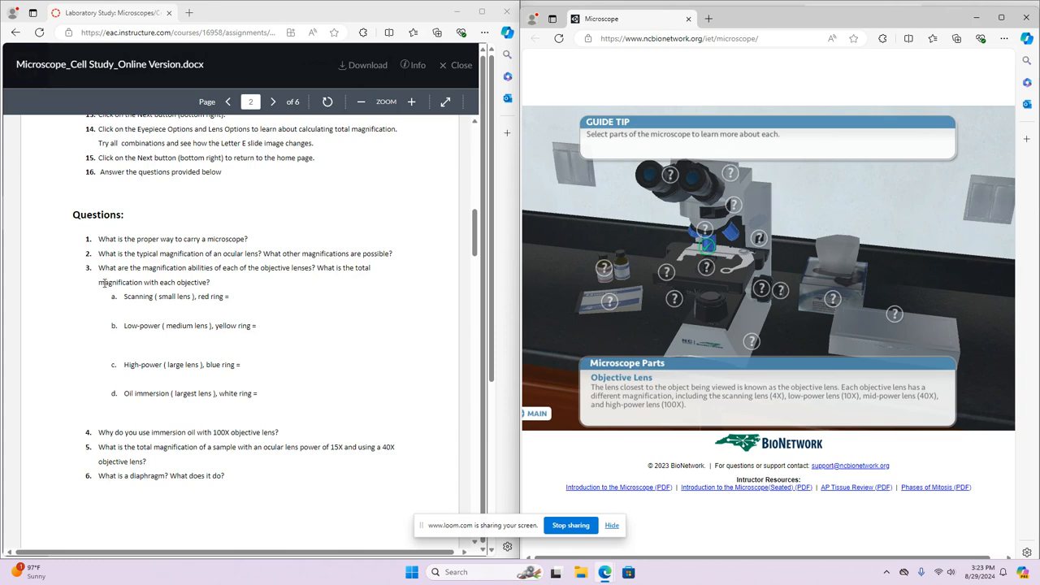
{"action": "mouse_move", "coordinate": [338, 283]}
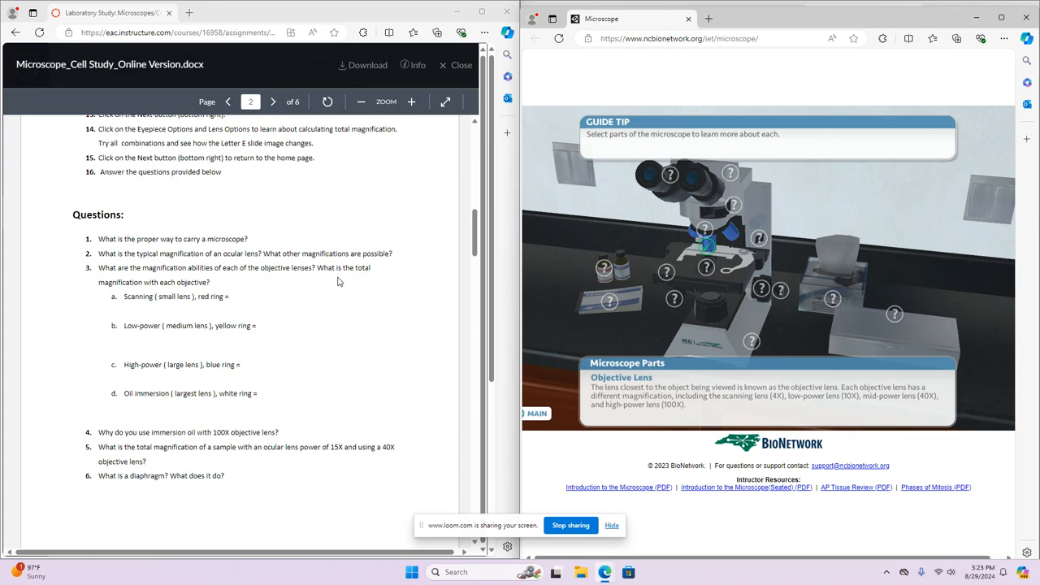
{"action": "mouse_move", "coordinate": [706, 195]}
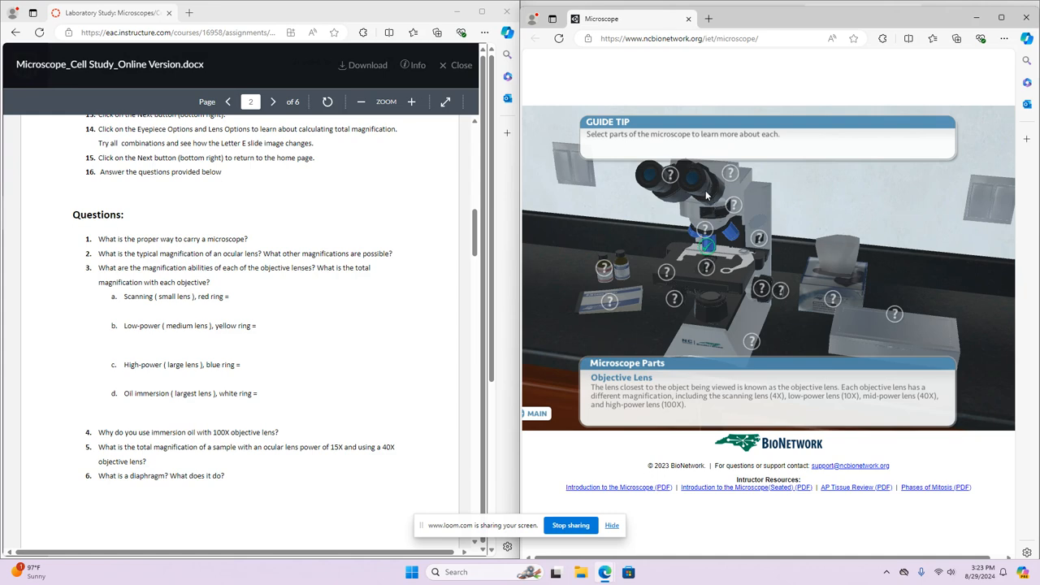
{"action": "mouse_move", "coordinate": [679, 202]}
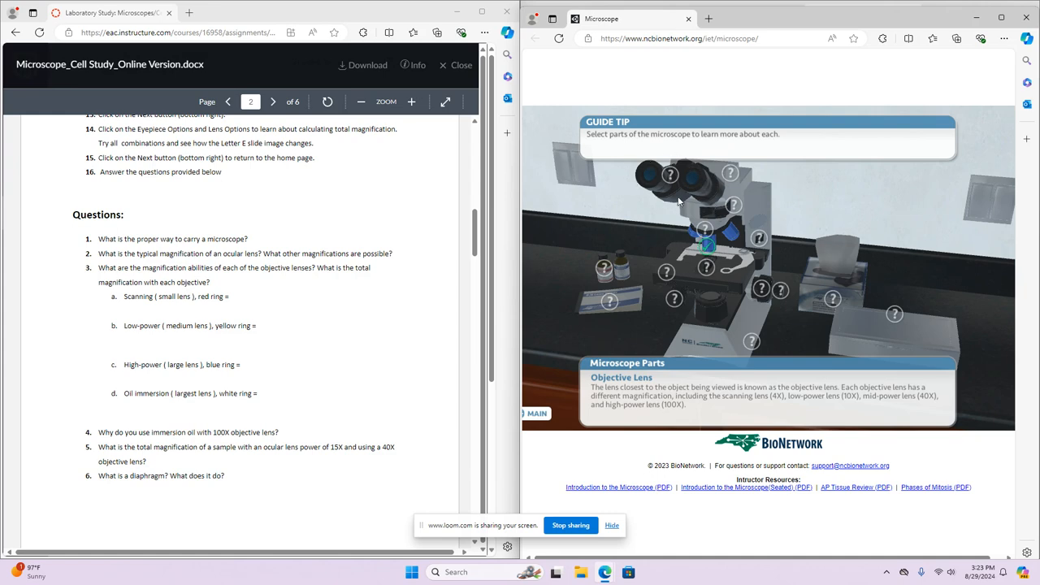
{"action": "mouse_move", "coordinate": [712, 161]}
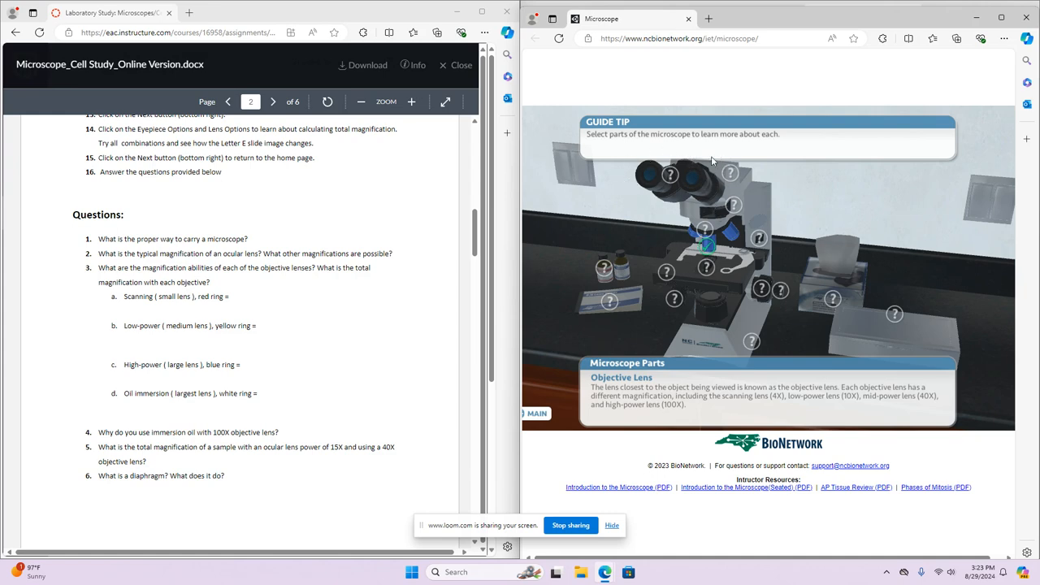
{"action": "mouse_move", "coordinate": [741, 225]}
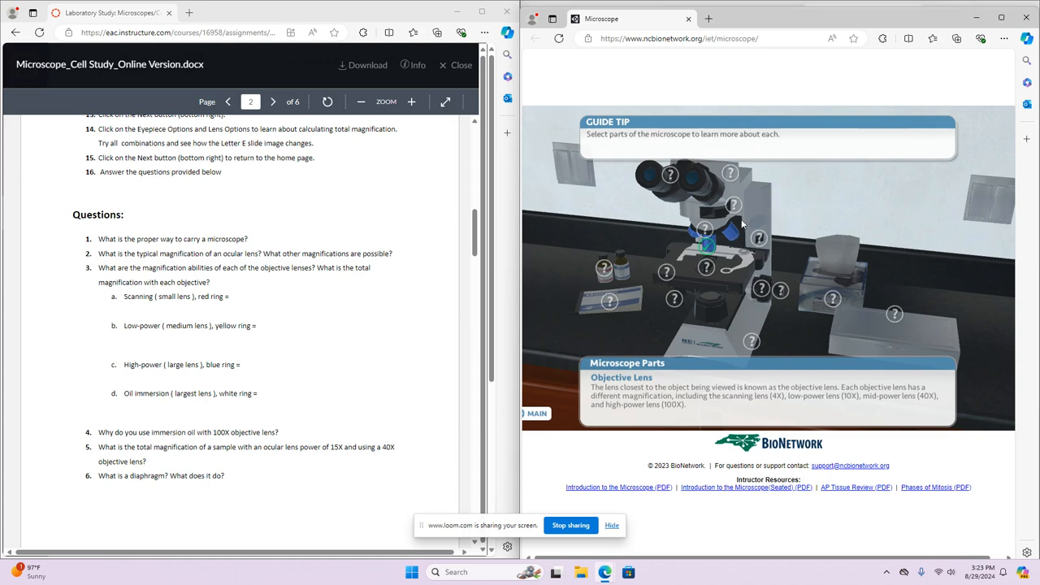
{"action": "mouse_move", "coordinate": [709, 250]}
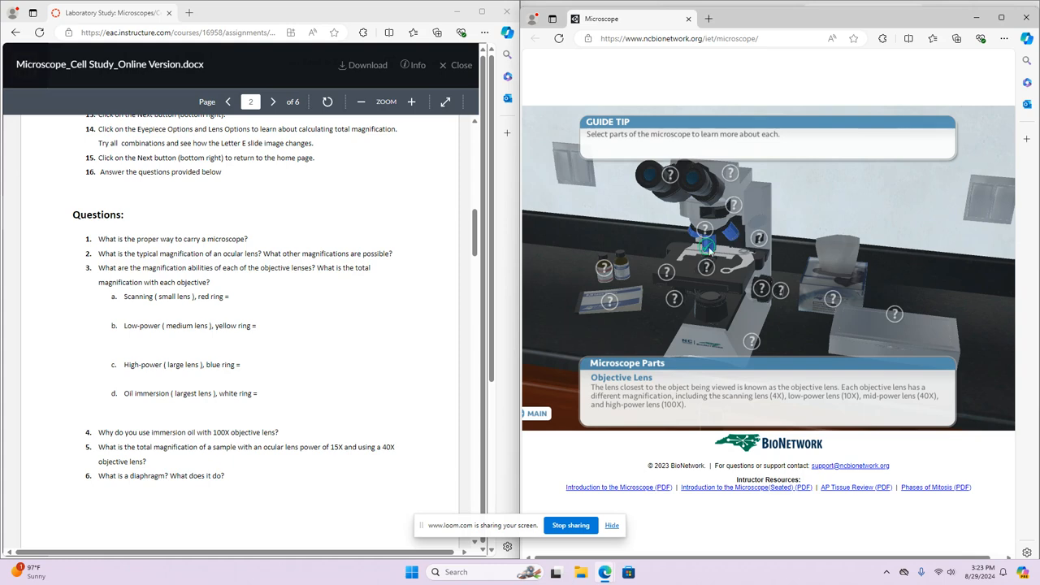
{"action": "mouse_move", "coordinate": [696, 177]}
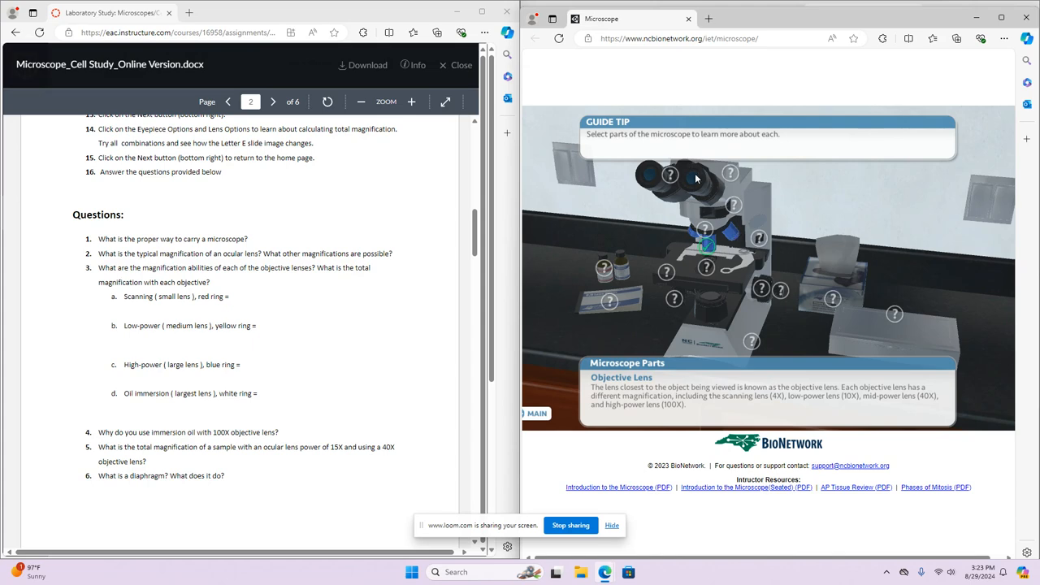
{"action": "mouse_move", "coordinate": [719, 250]}
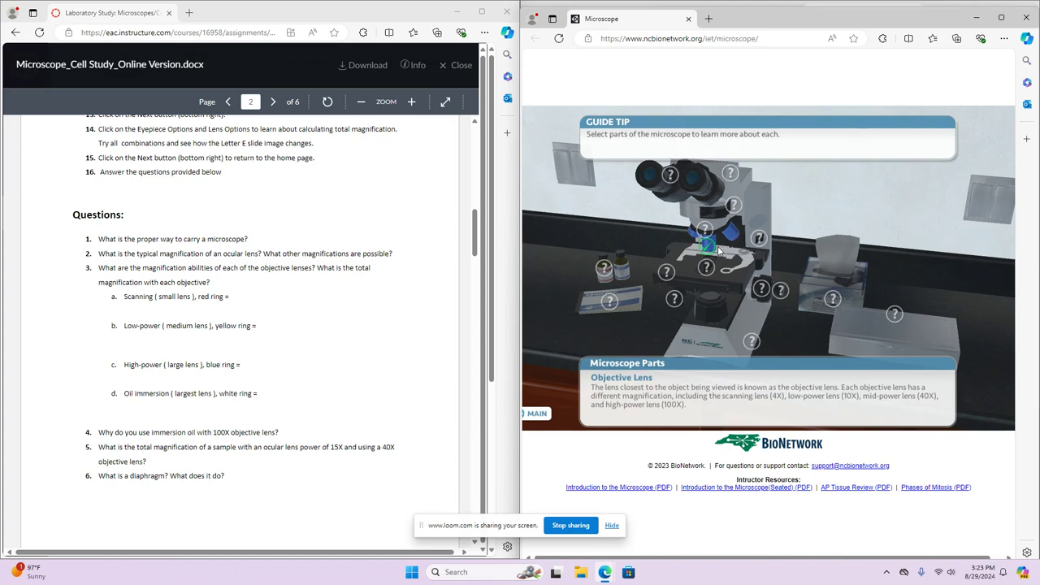
{"action": "mouse_move", "coordinate": [698, 192]}
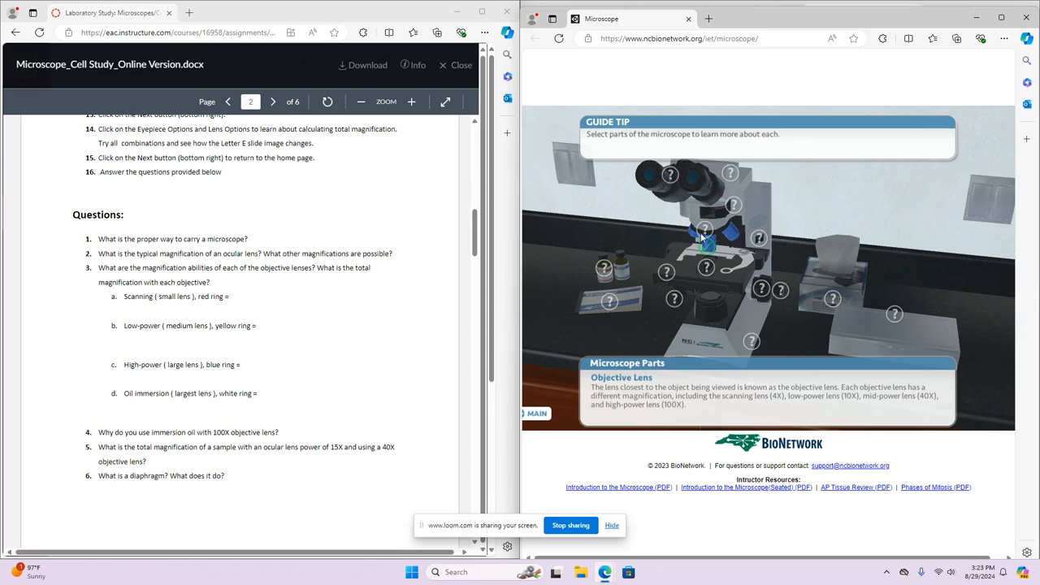
{"action": "mouse_move", "coordinate": [696, 243]}
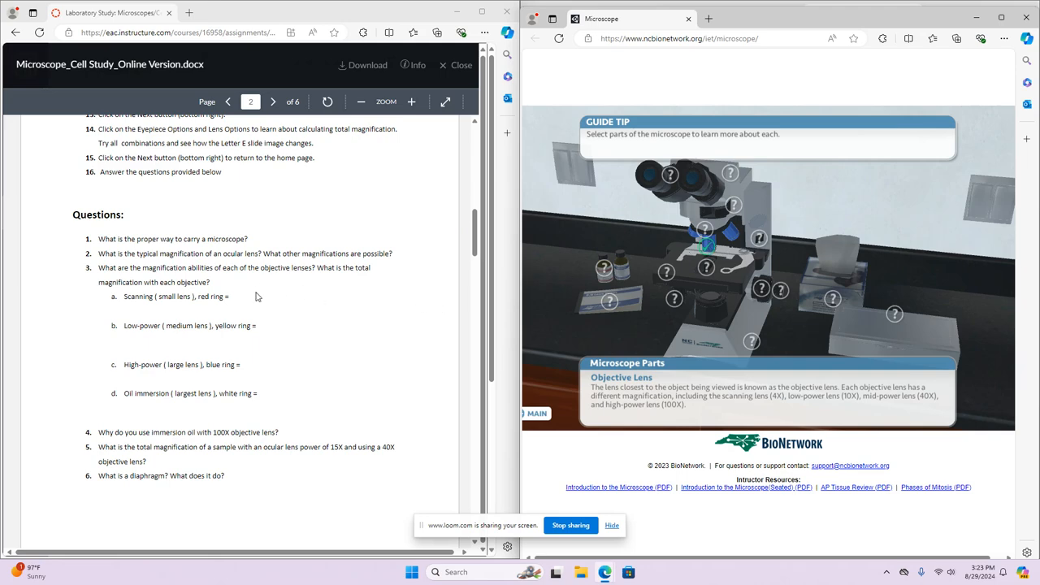
{"action": "mouse_move", "coordinate": [104, 296]}
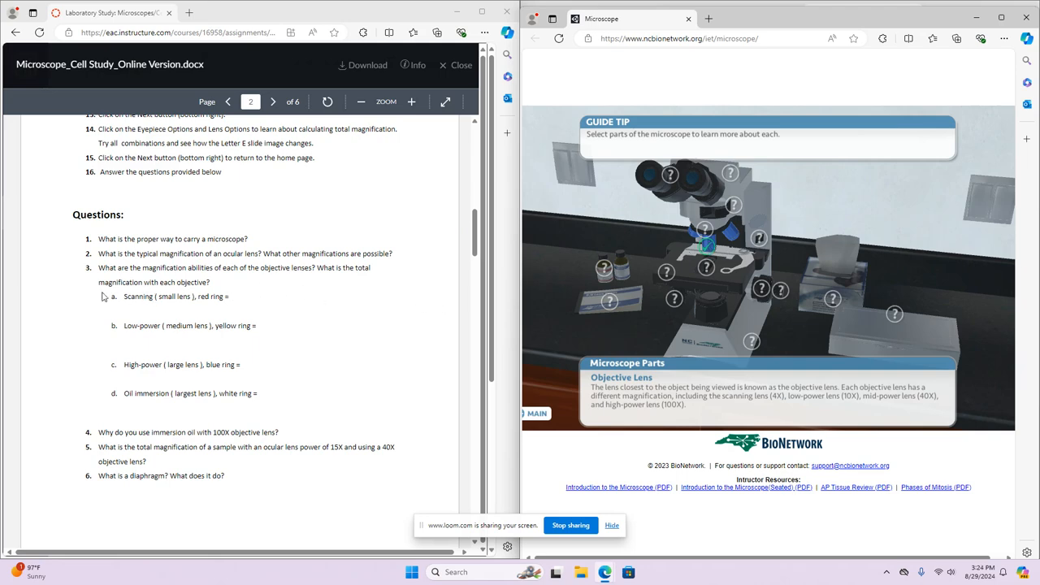
{"action": "mouse_move", "coordinate": [244, 296]}
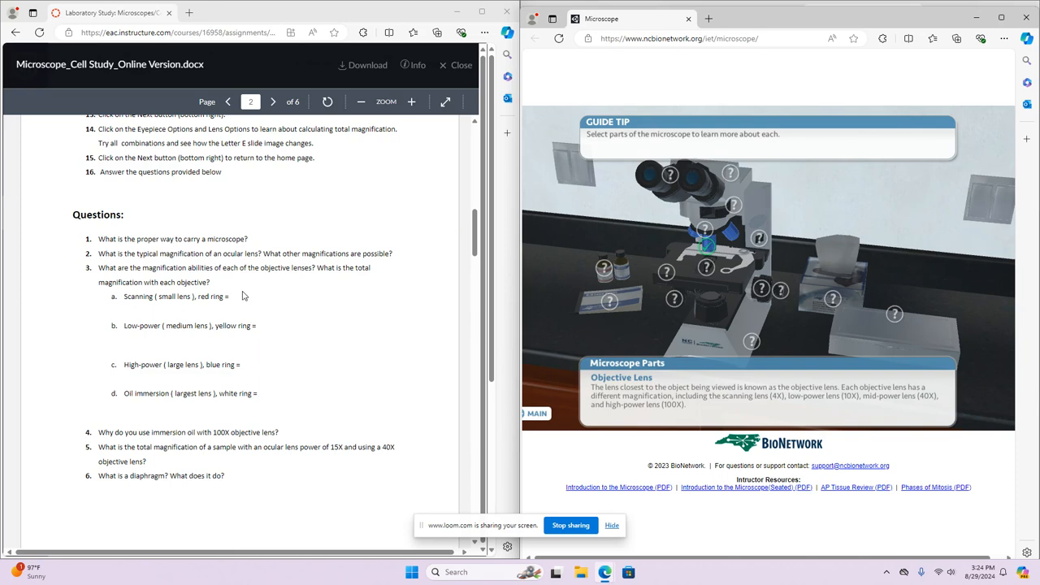
{"action": "mouse_move", "coordinate": [253, 296]}
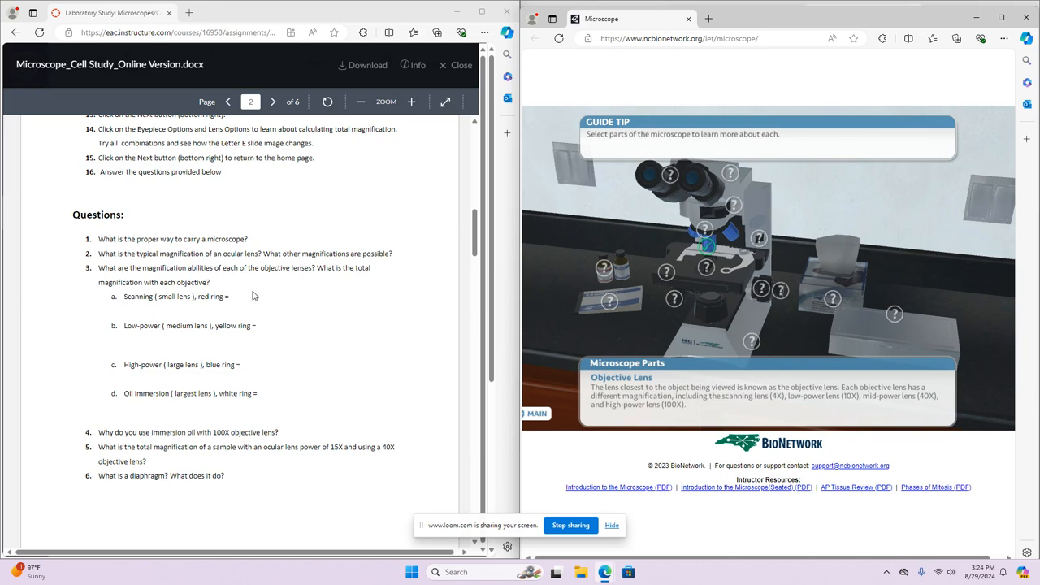
{"action": "mouse_move", "coordinate": [289, 299]}
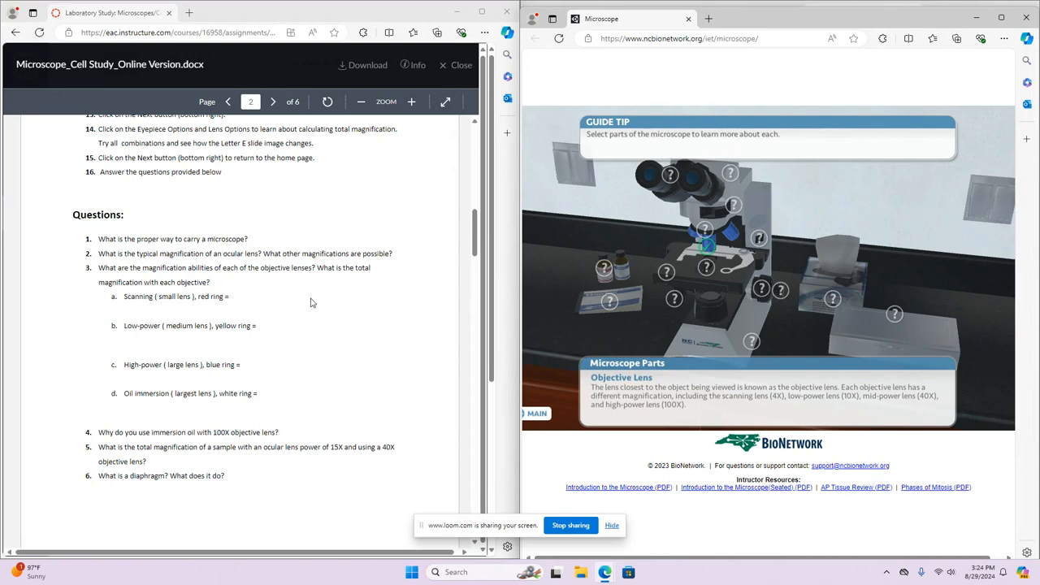
{"action": "mouse_move", "coordinate": [234, 332]}
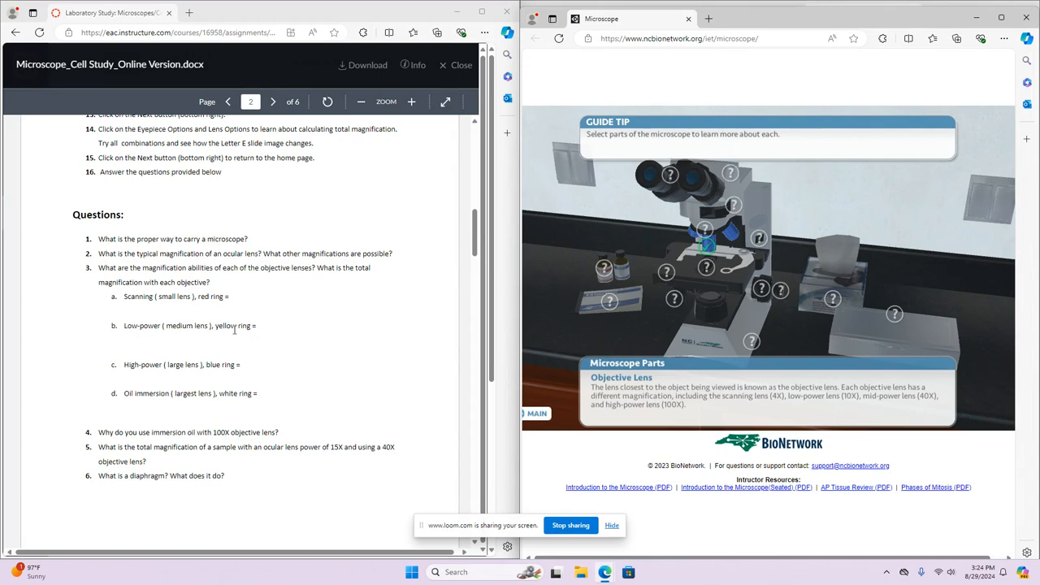
{"action": "mouse_move", "coordinate": [309, 324]}
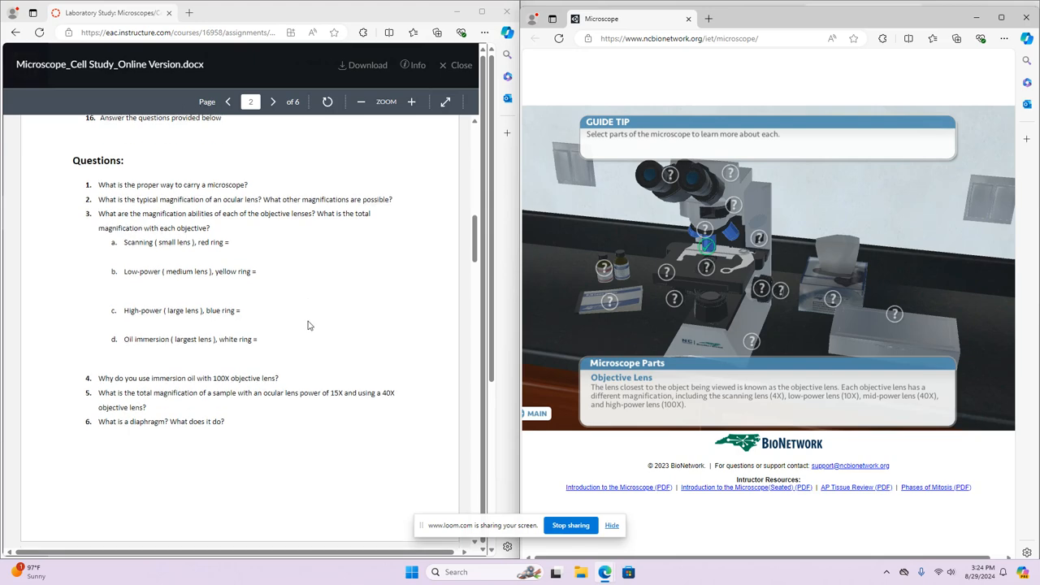
{"action": "mouse_move", "coordinate": [393, 233]}
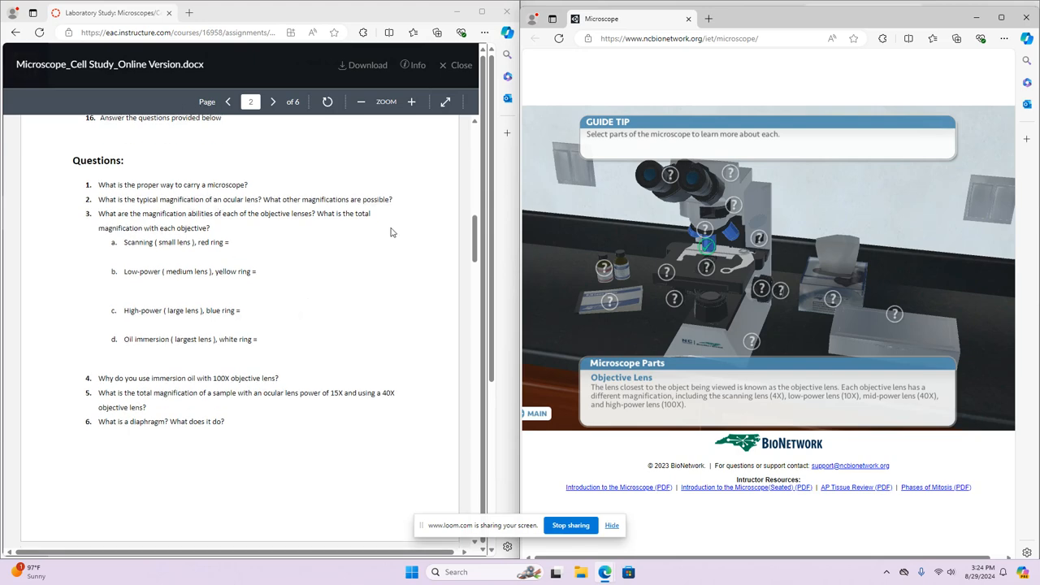
- Scroll the worksheet past the questions and Microscope Parts labelling list down to Procedure 2
{"action": "scroll", "scroll_direction": "down", "scroll_amount": 3}
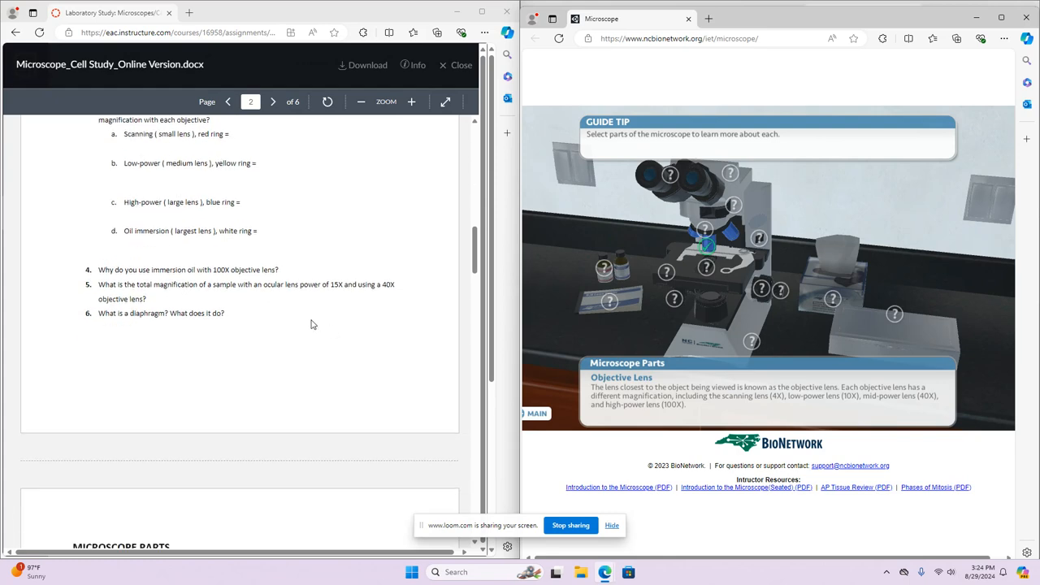
{"action": "scroll", "scroll_direction": "down", "scroll_amount": 3}
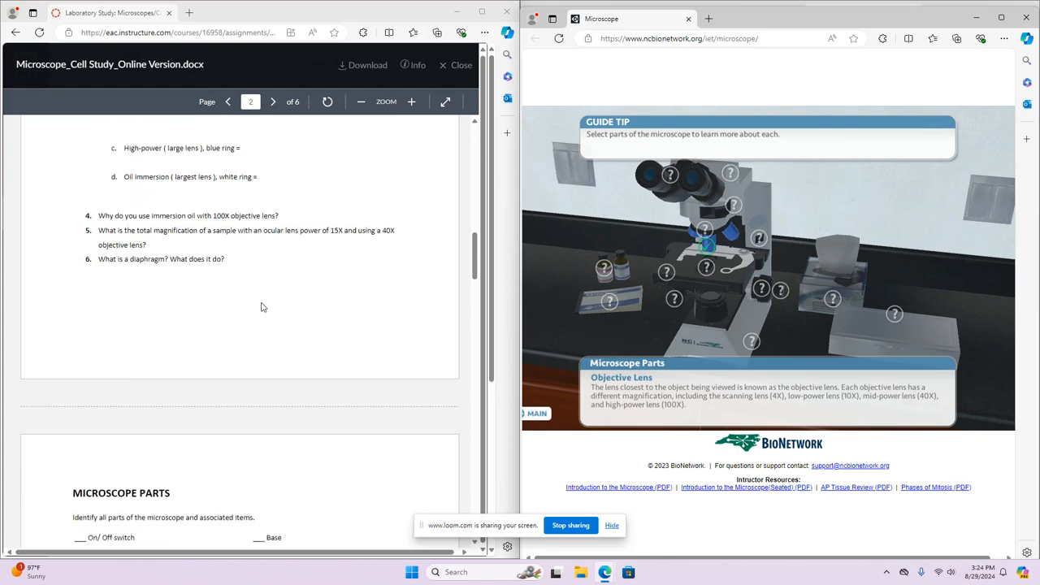
{"action": "mouse_move", "coordinate": [740, 153]}
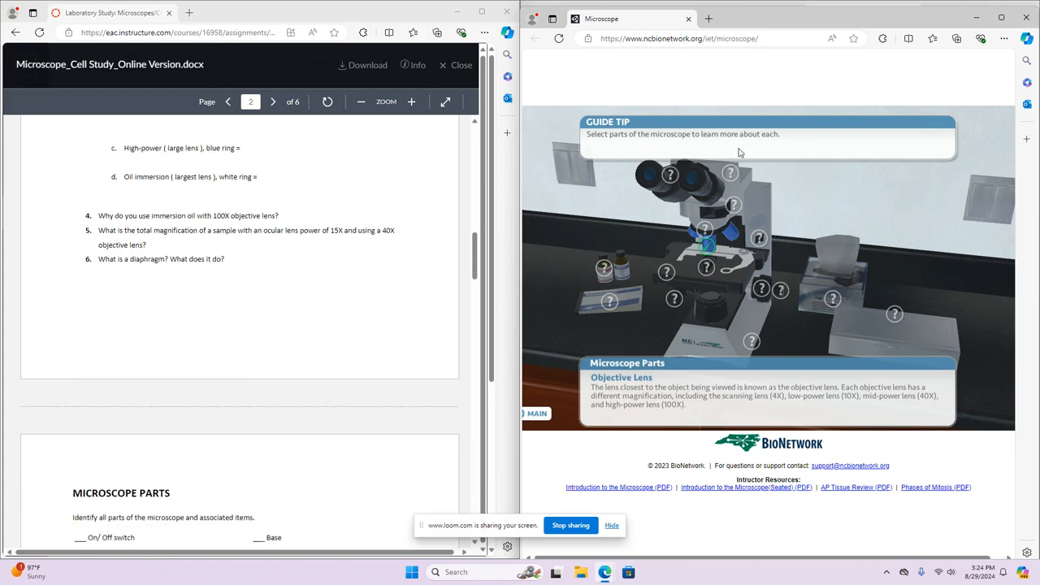
{"action": "mouse_move", "coordinate": [263, 300]}
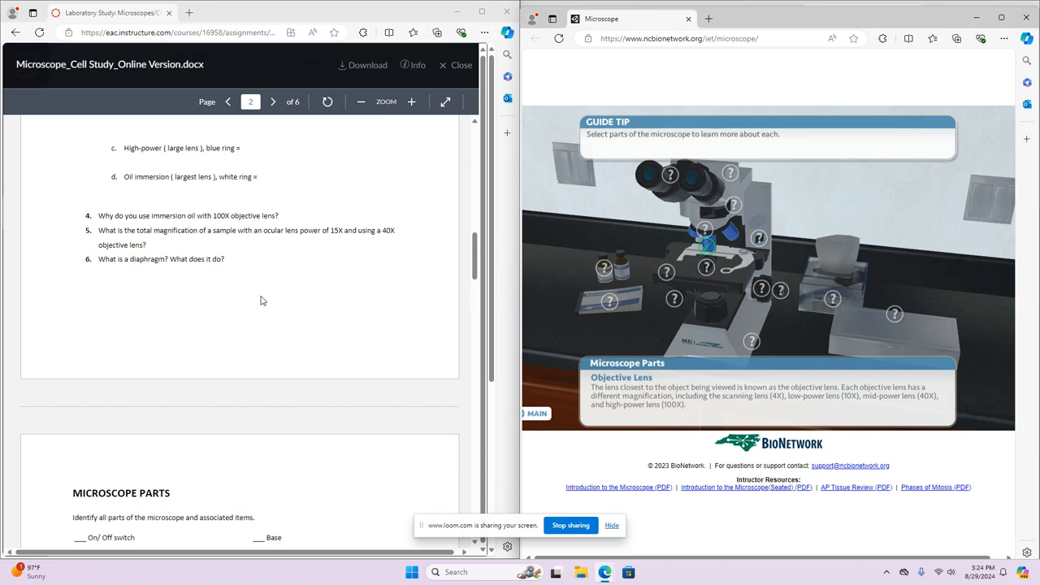
{"action": "scroll", "scroll_direction": "up", "scroll_amount": 3}
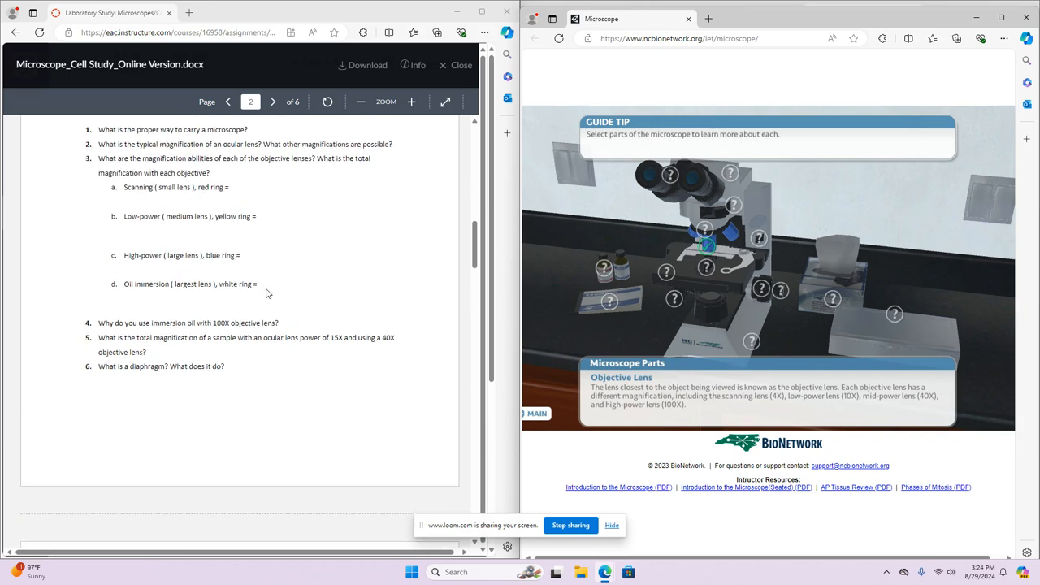
{"action": "left_click", "coordinate": [273, 101]}
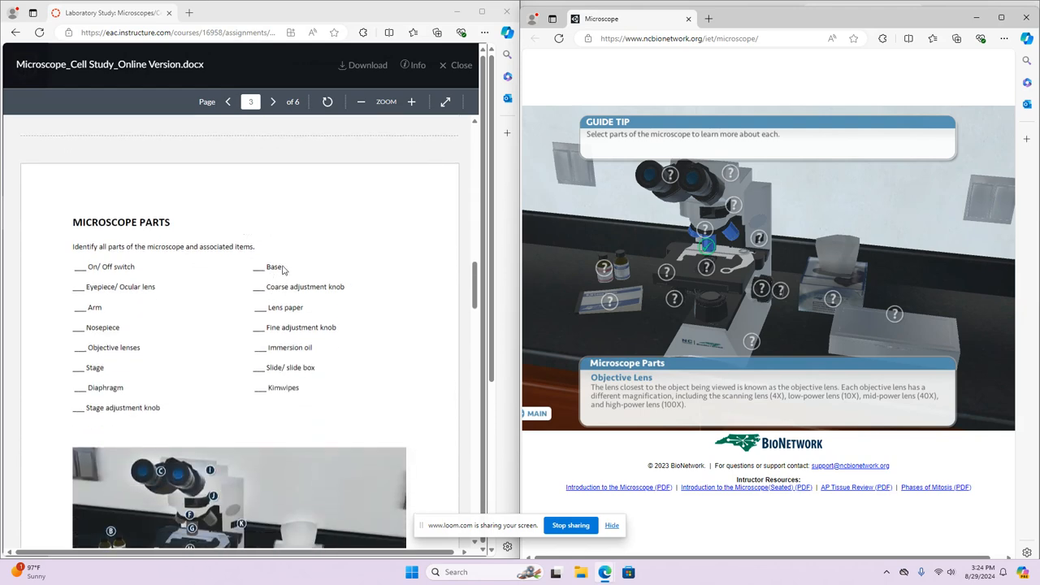
{"action": "mouse_move", "coordinate": [353, 329]}
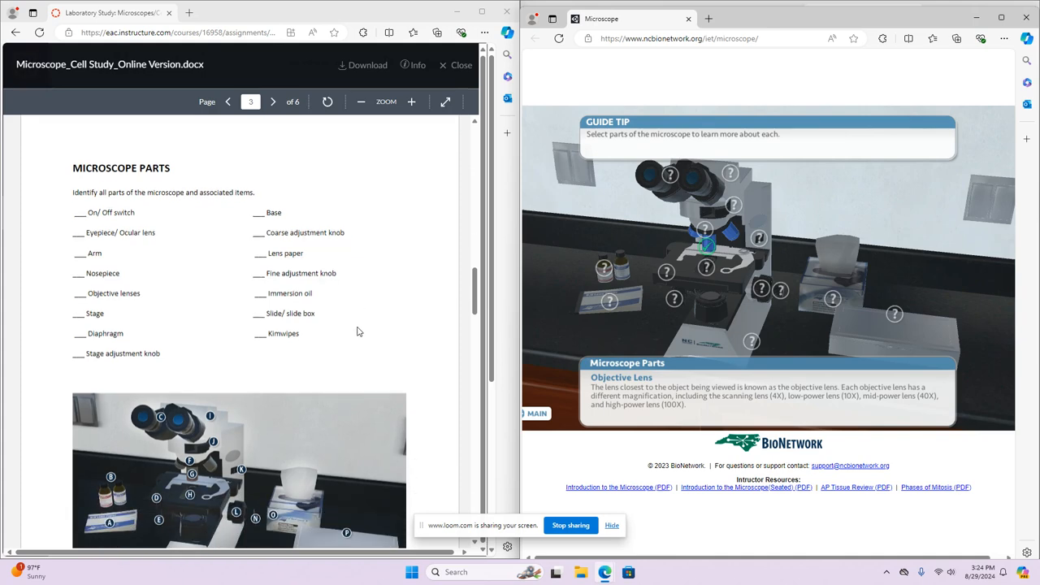
{"action": "scroll", "scroll_direction": "down", "scroll_amount": 3}
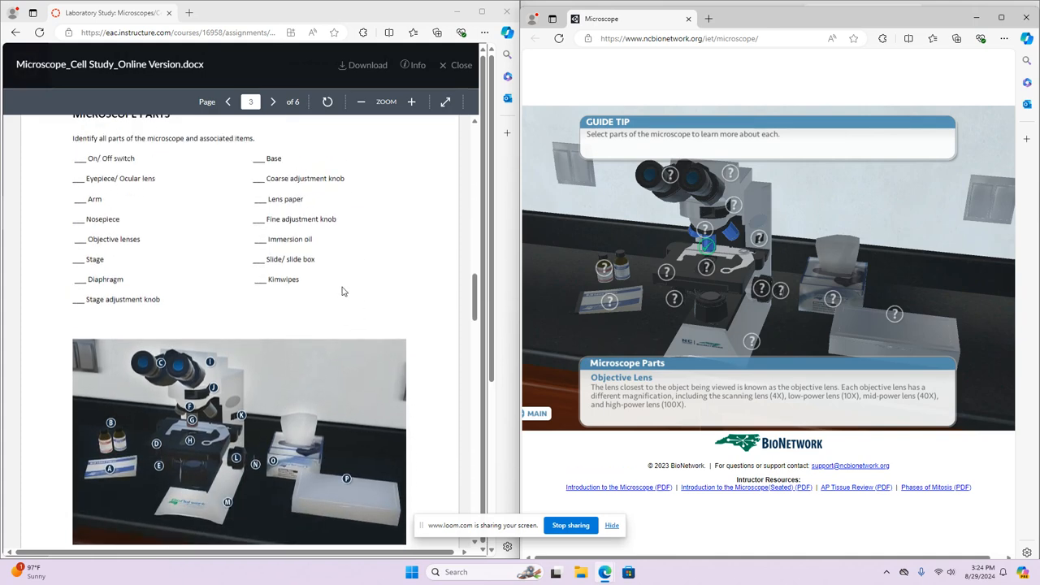
{"action": "mouse_move", "coordinate": [224, 386]}
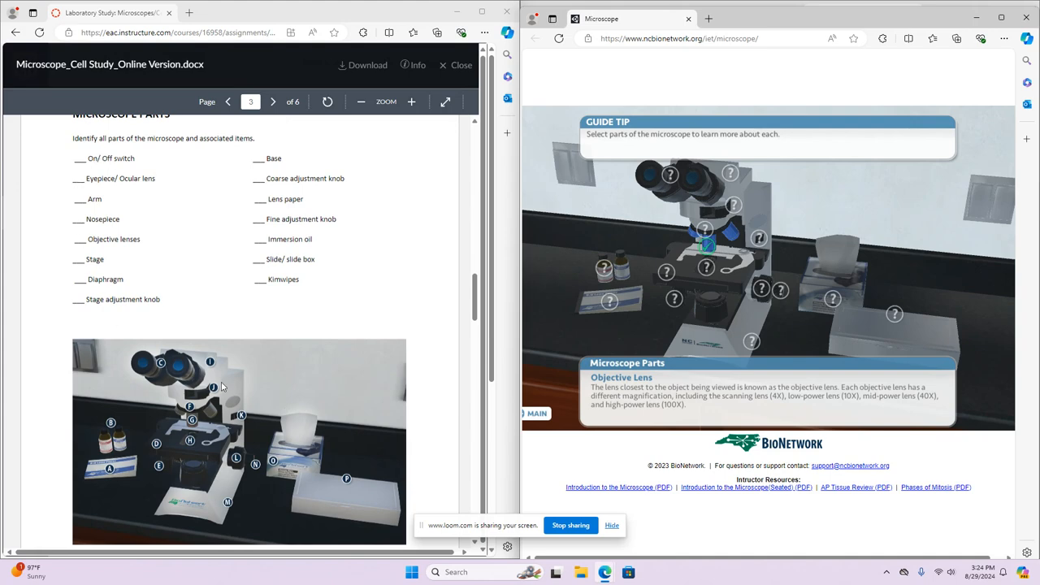
{"action": "mouse_move", "coordinate": [239, 465]}
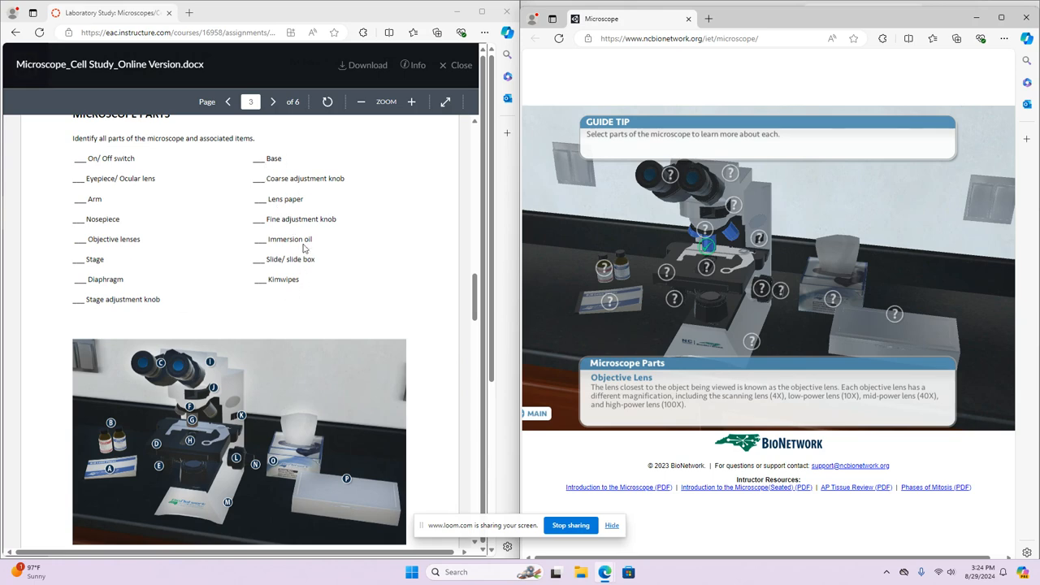
{"action": "mouse_move", "coordinate": [290, 432]}
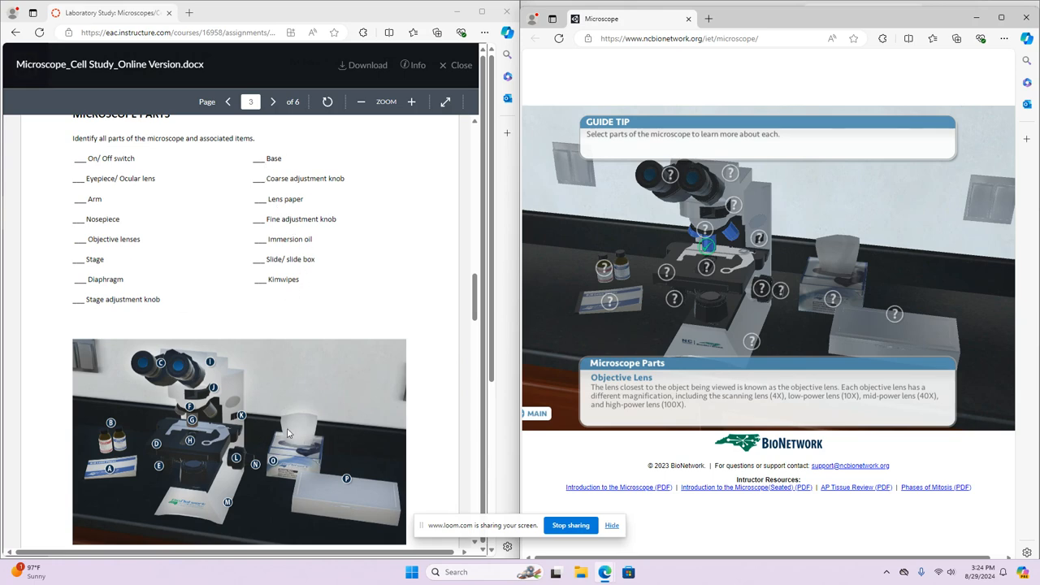
{"action": "mouse_move", "coordinate": [252, 283]}
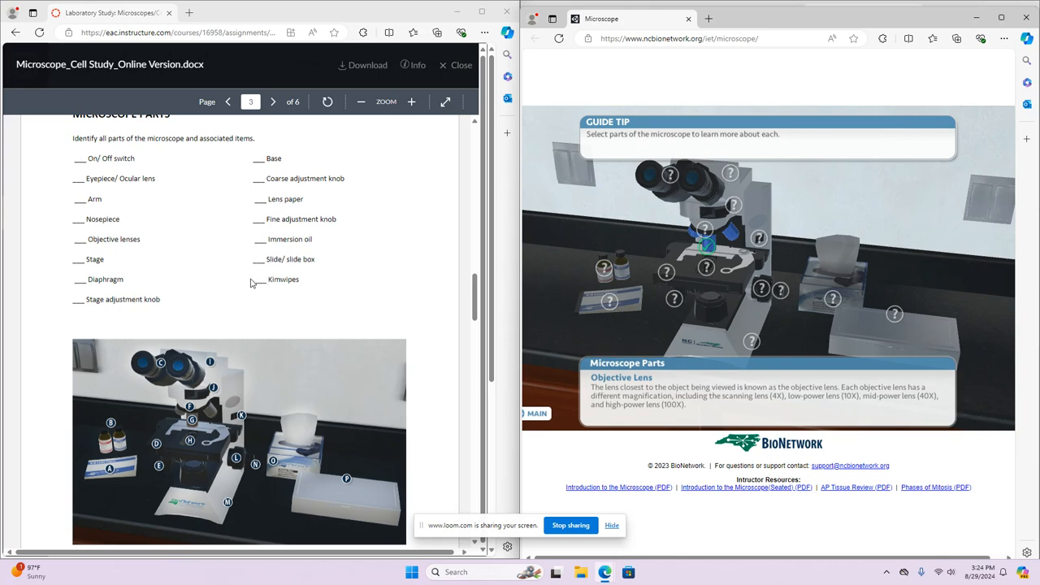
{"action": "mouse_move", "coordinate": [301, 285]}
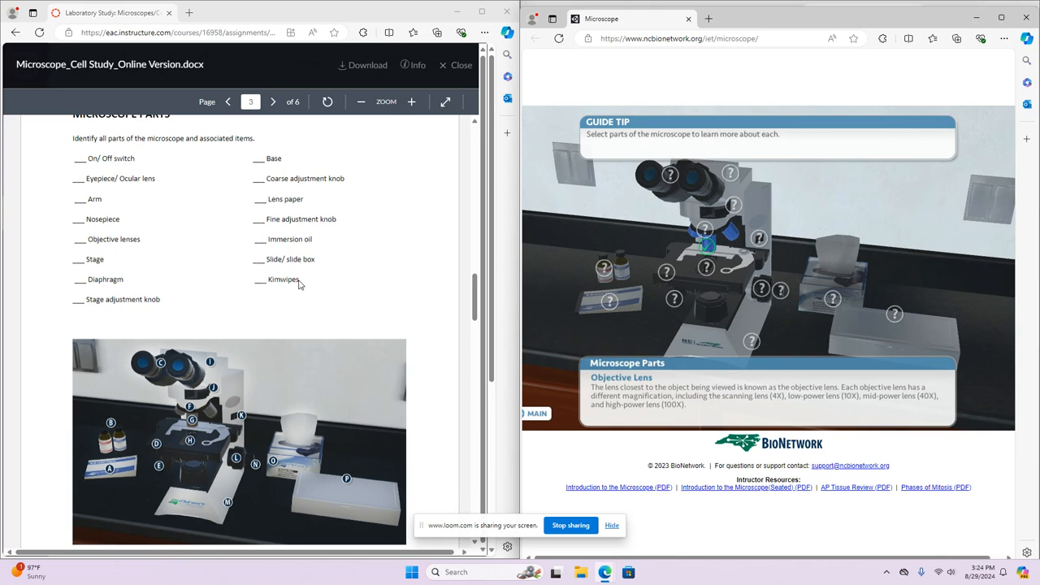
{"action": "scroll", "scroll_direction": "down", "scroll_amount": 3}
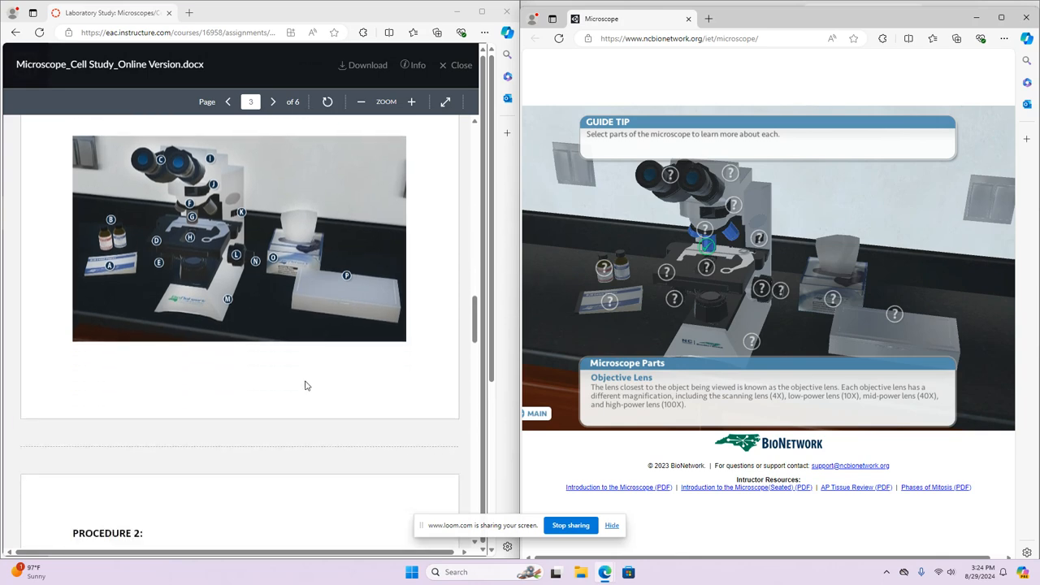
{"action": "left_click", "coordinate": [273, 101]}
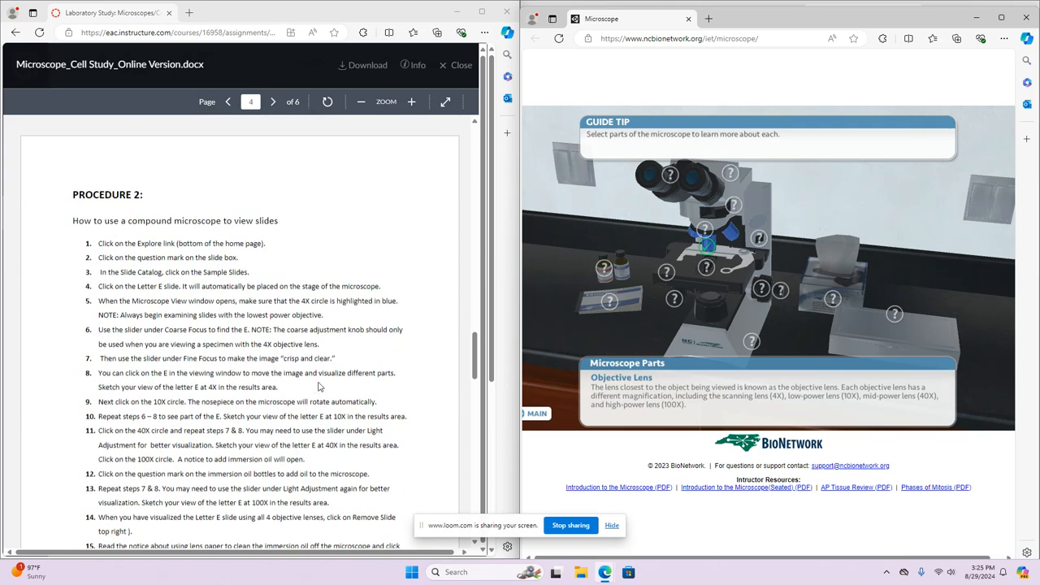
{"action": "mouse_move", "coordinate": [783, 327]}
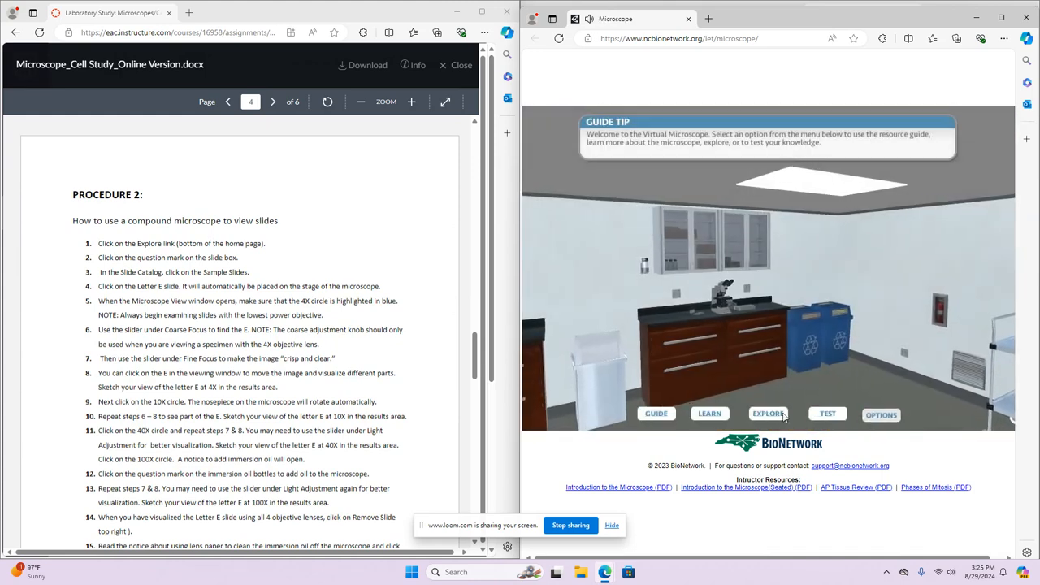
- Enter Explore, choose Sample Slides from the slide box, and load the Letter E slide at 4X
{"action": "left_click", "coordinate": [767, 415]}
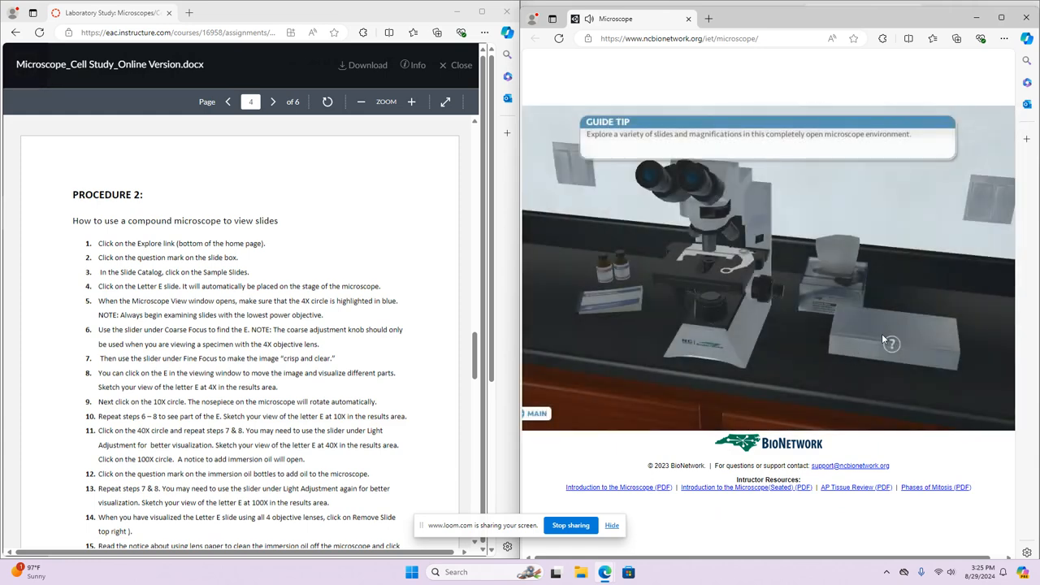
{"action": "left_click", "coordinate": [891, 345]}
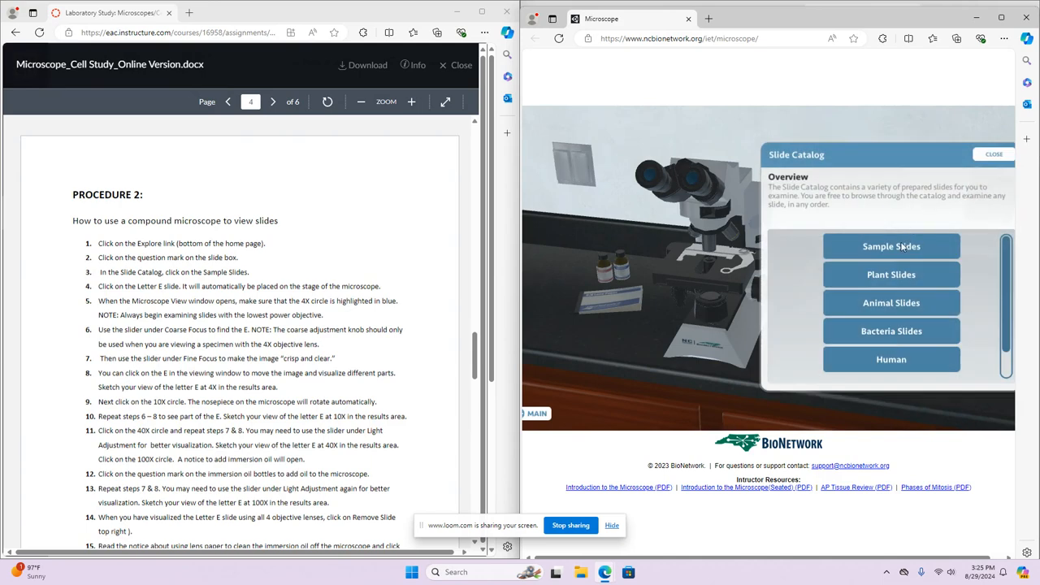
{"action": "left_click", "coordinate": [891, 248]}
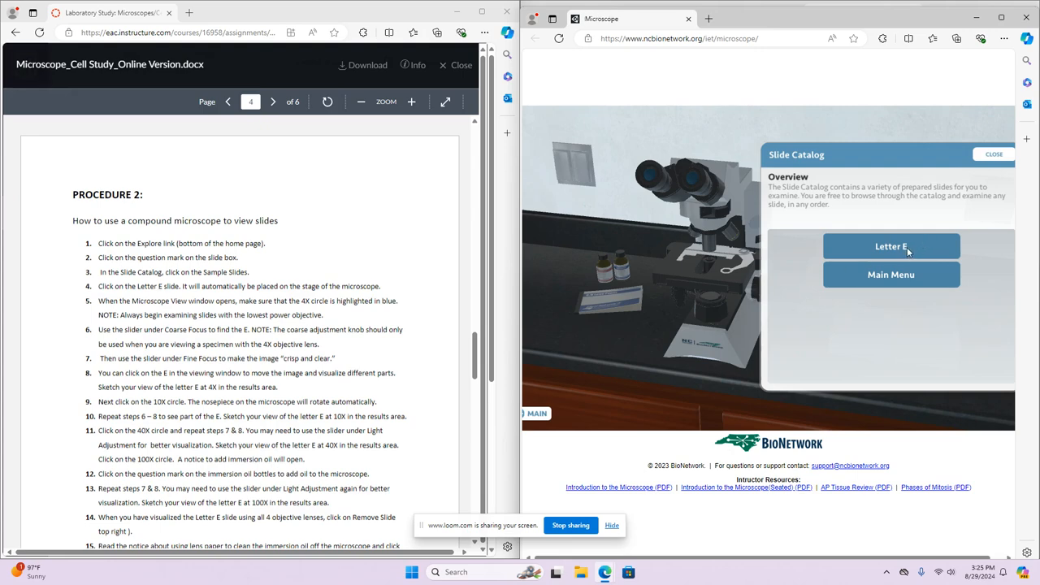
{"action": "left_click", "coordinate": [891, 247]}
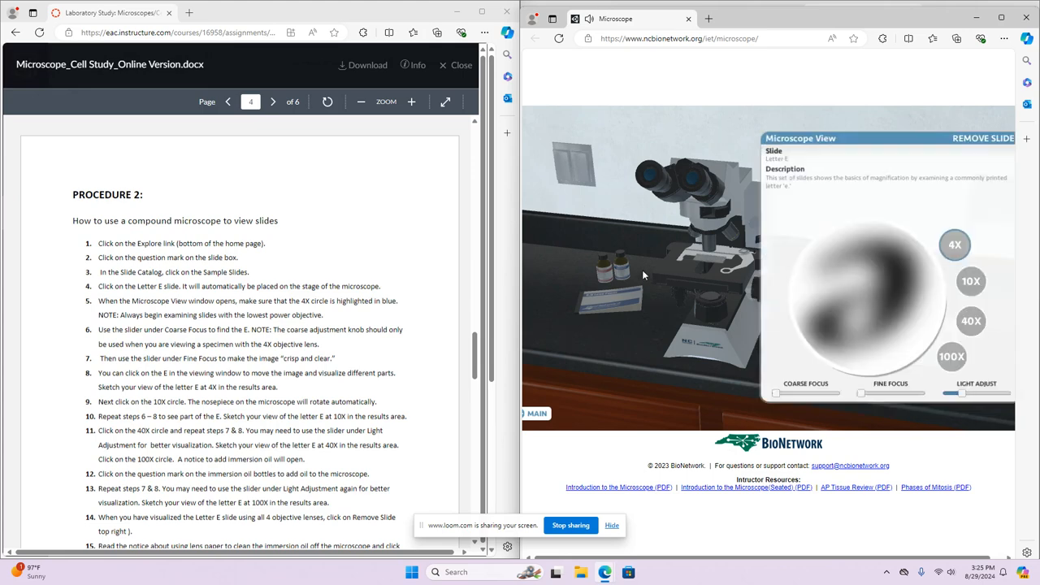
{"action": "mouse_move", "coordinate": [865, 363]}
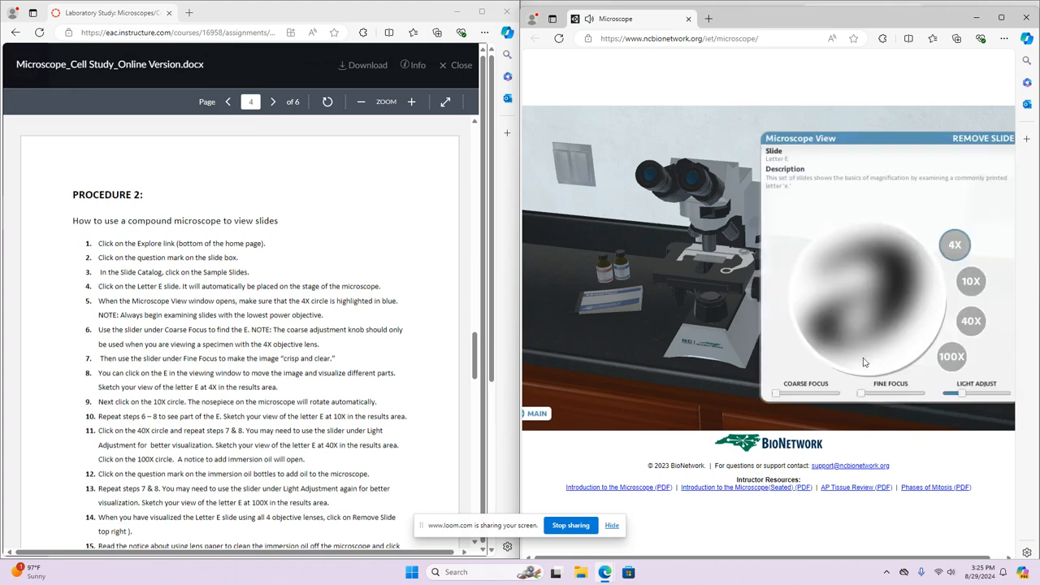
{"action": "mouse_move", "coordinate": [816, 361]}
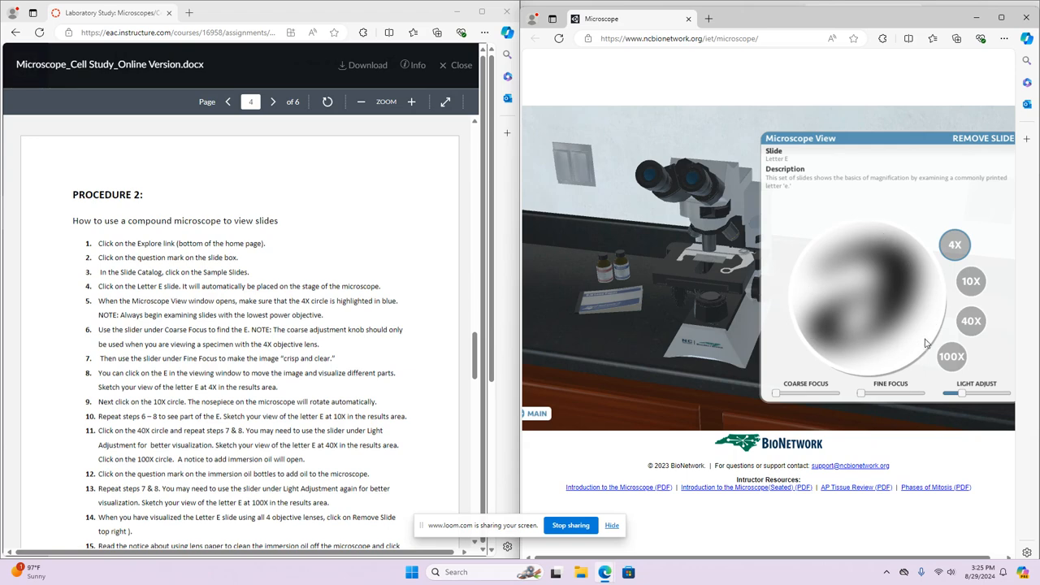
{"action": "mouse_move", "coordinate": [972, 281]}
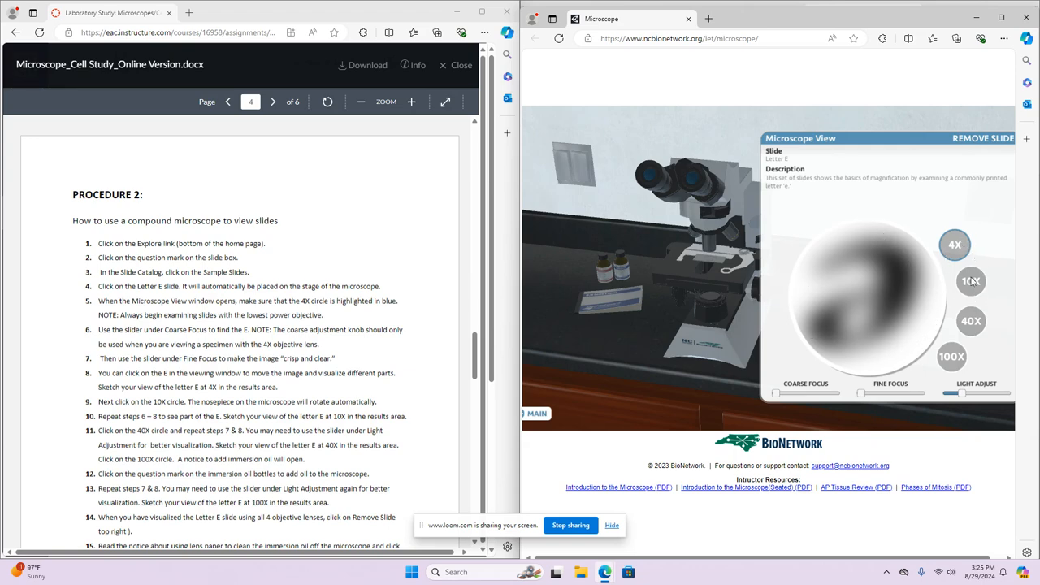
{"action": "mouse_move", "coordinate": [963, 365]}
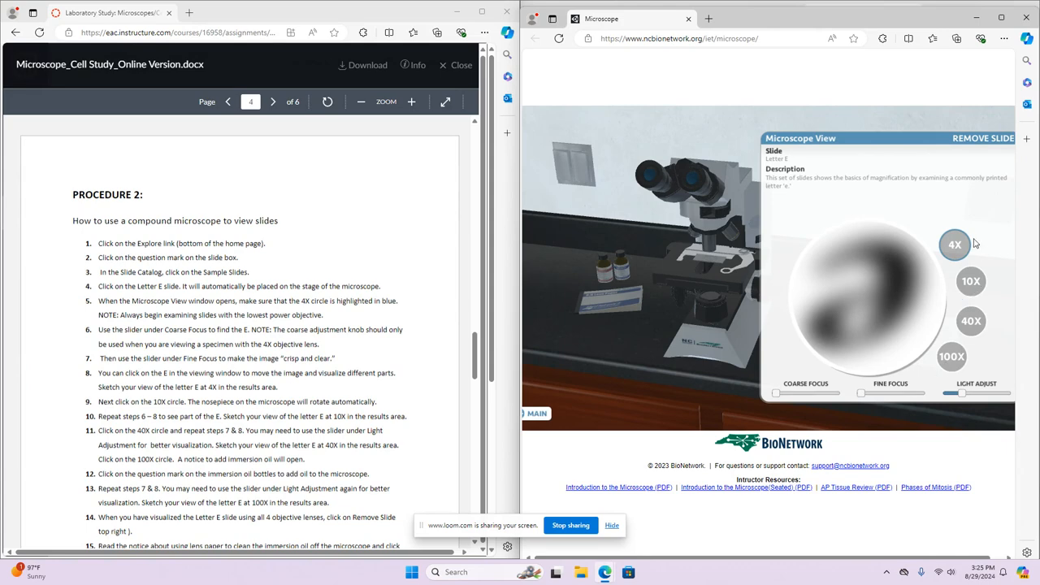
{"action": "mouse_move", "coordinate": [956, 431]}
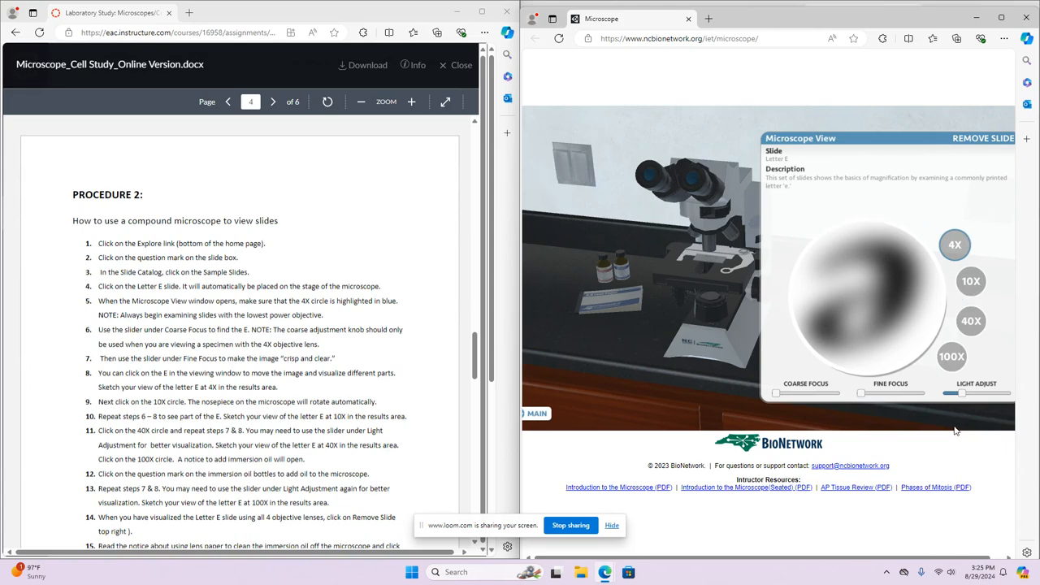
{"action": "mouse_move", "coordinate": [778, 400]}
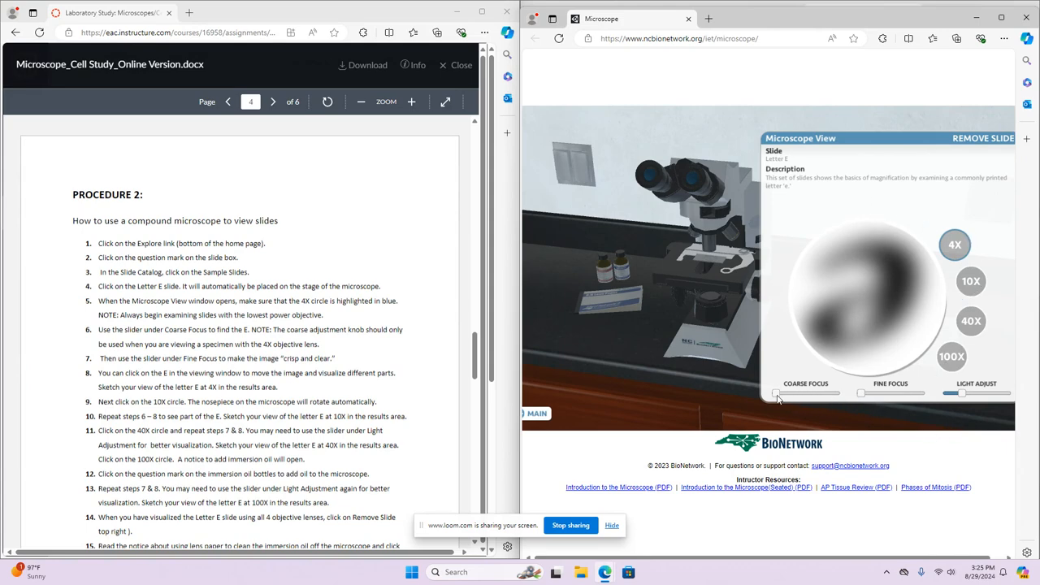
- Adjust coarse and fine focus to sharpen the letter E at 4X
{"action": "left_click_drag", "start_coordinate": [778, 393], "coordinate": [787, 393]}
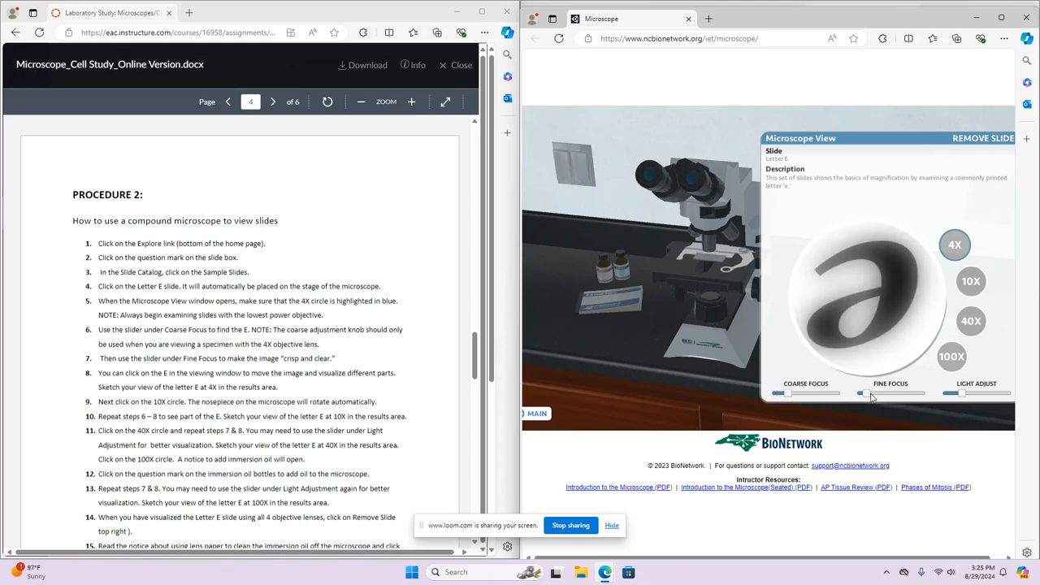
{"action": "left_click_drag", "start_coordinate": [858, 393], "coordinate": [918, 394]}
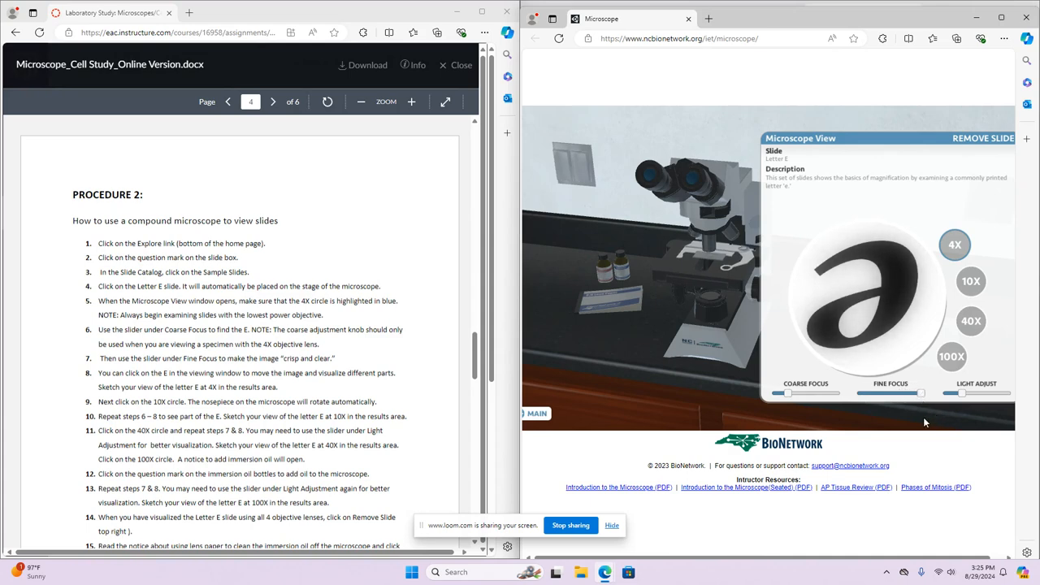
{"action": "mouse_move", "coordinate": [963, 392]}
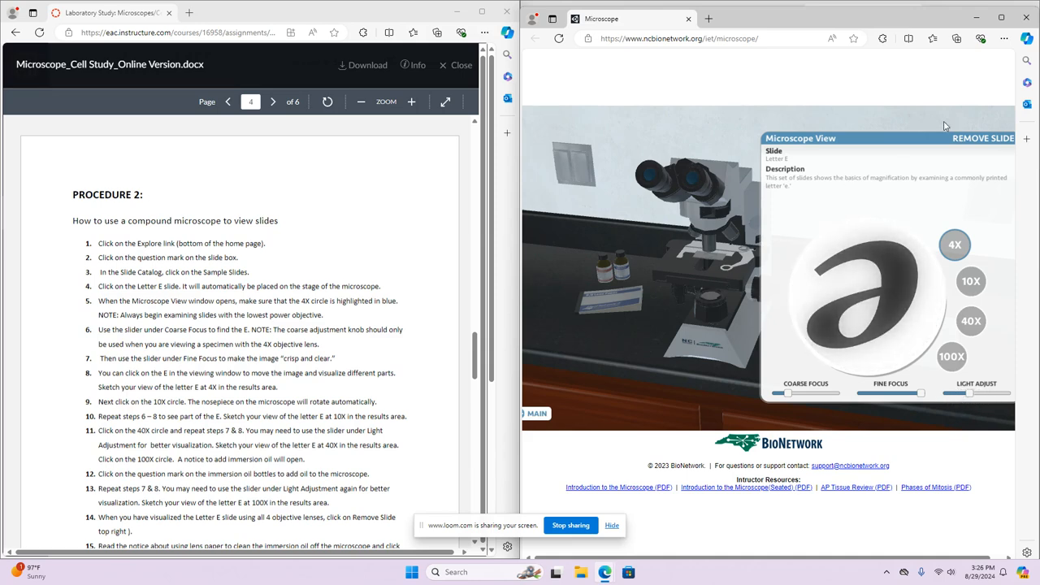
{"action": "mouse_move", "coordinate": [940, 145]}
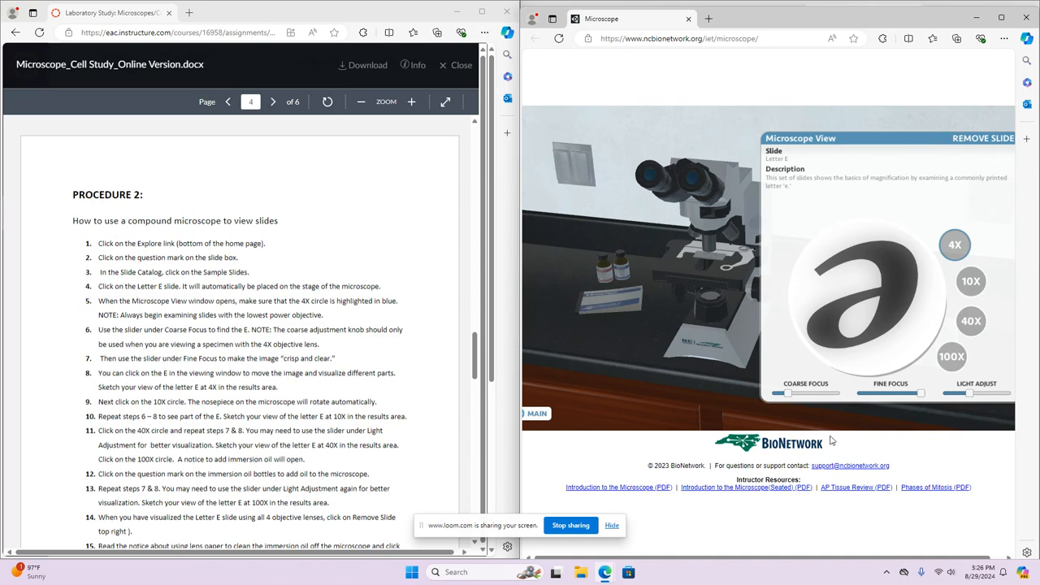
{"action": "mouse_move", "coordinate": [951, 120]}
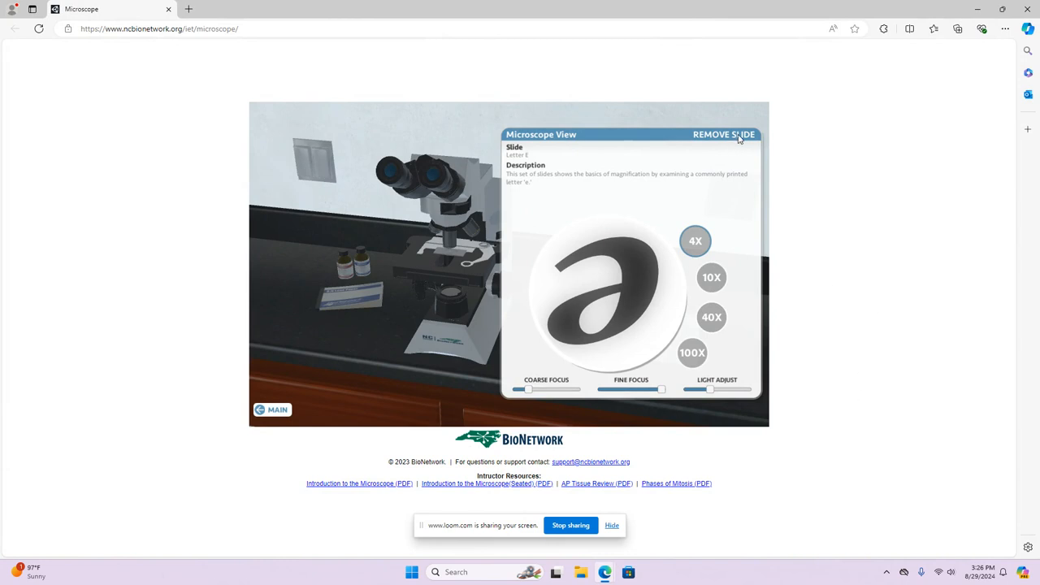
- Remove the Letter E slide, then reload it from the slide box onto the stage
{"action": "left_click", "coordinate": [723, 134]}
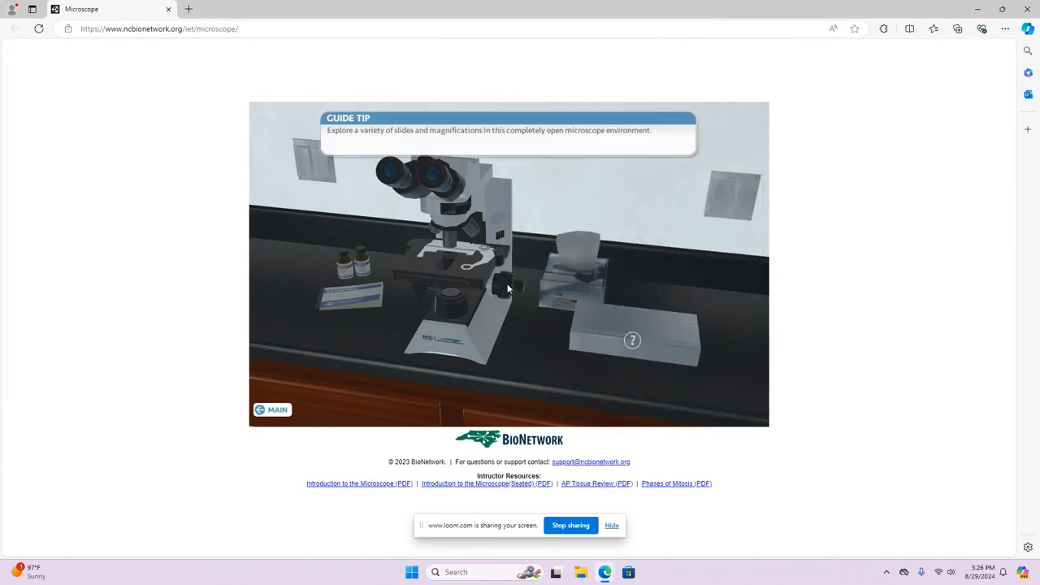
{"action": "mouse_move", "coordinate": [511, 276]}
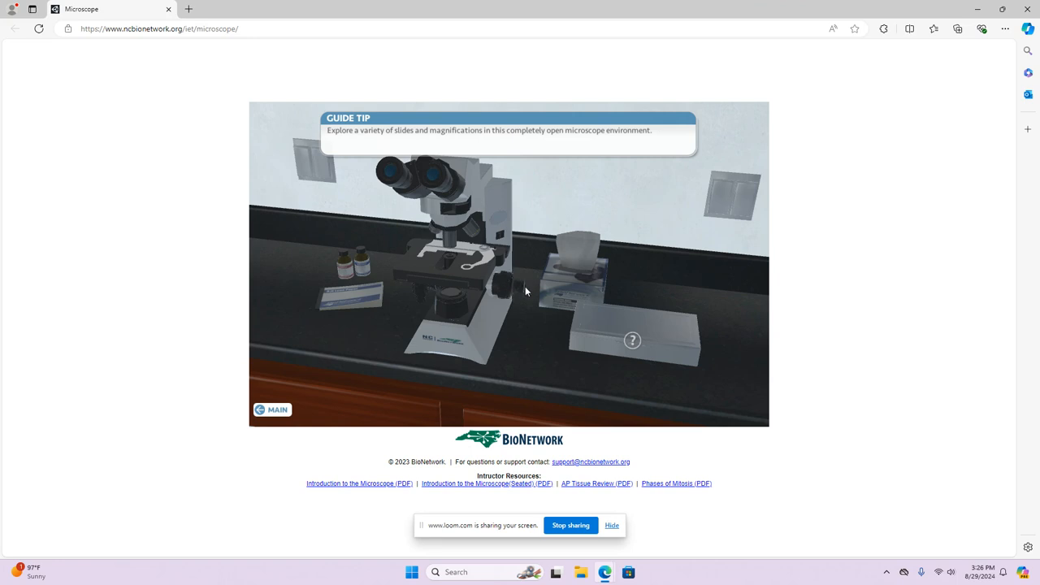
{"action": "left_click", "coordinate": [633, 340]}
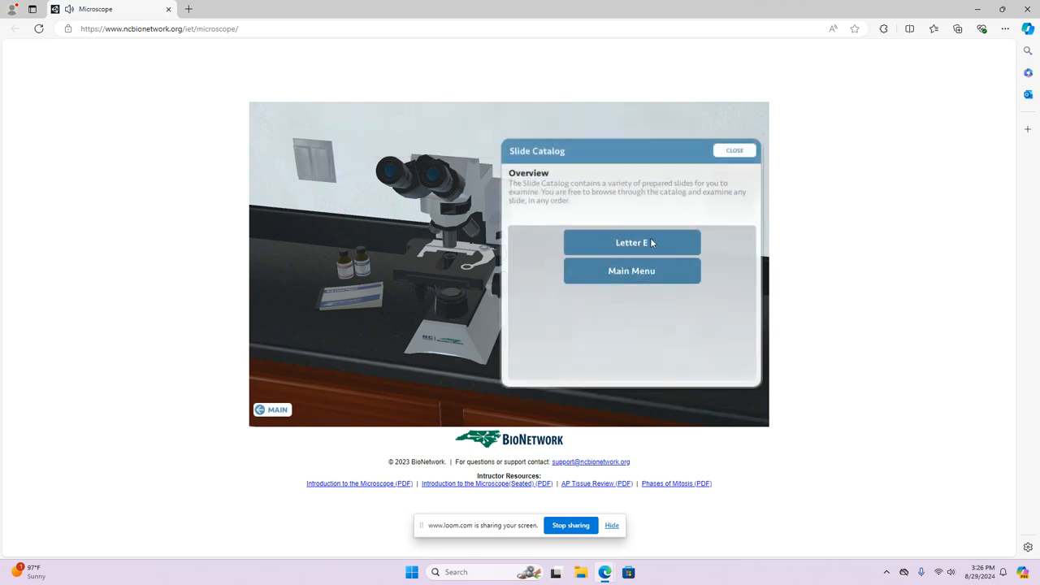
{"action": "left_click", "coordinate": [631, 242]}
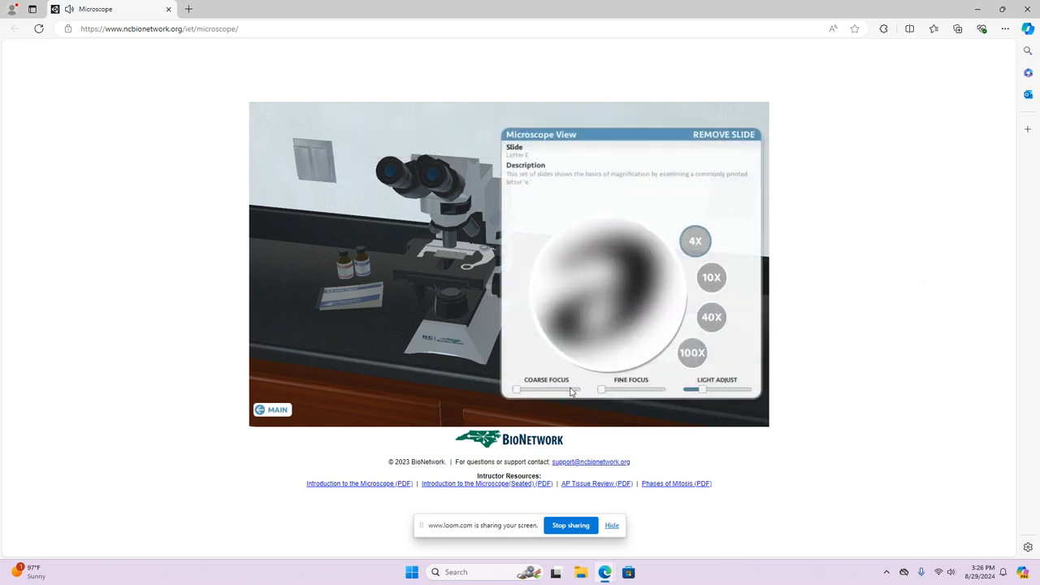
- Refocus the letter E at 4X with coarse and fine focus and brighten the light
{"action": "left_click_drag", "start_coordinate": [517, 391], "coordinate": [544, 390]}
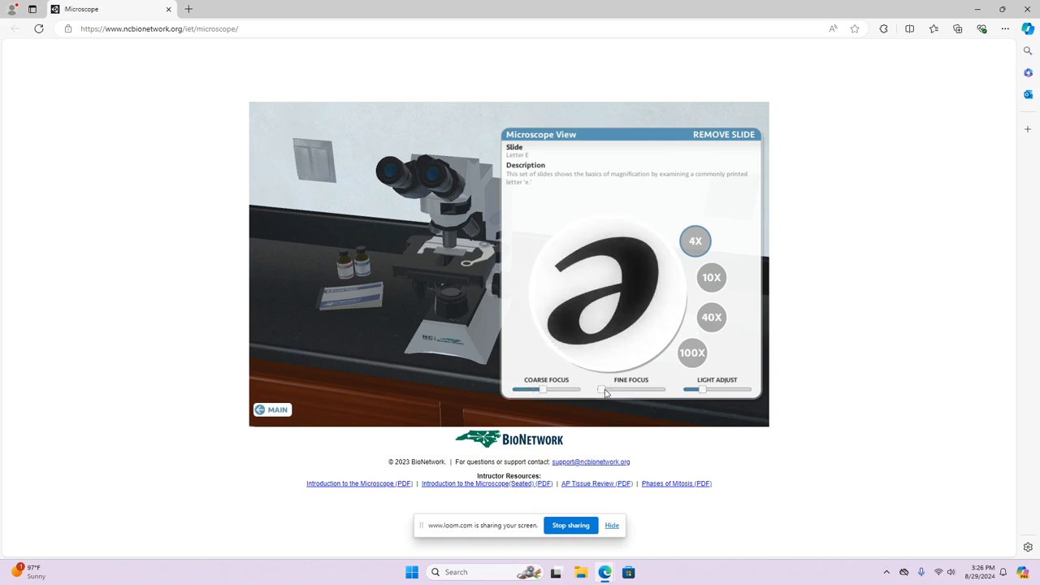
{"action": "left_click_drag", "start_coordinate": [600, 390], "coordinate": [637, 390]}
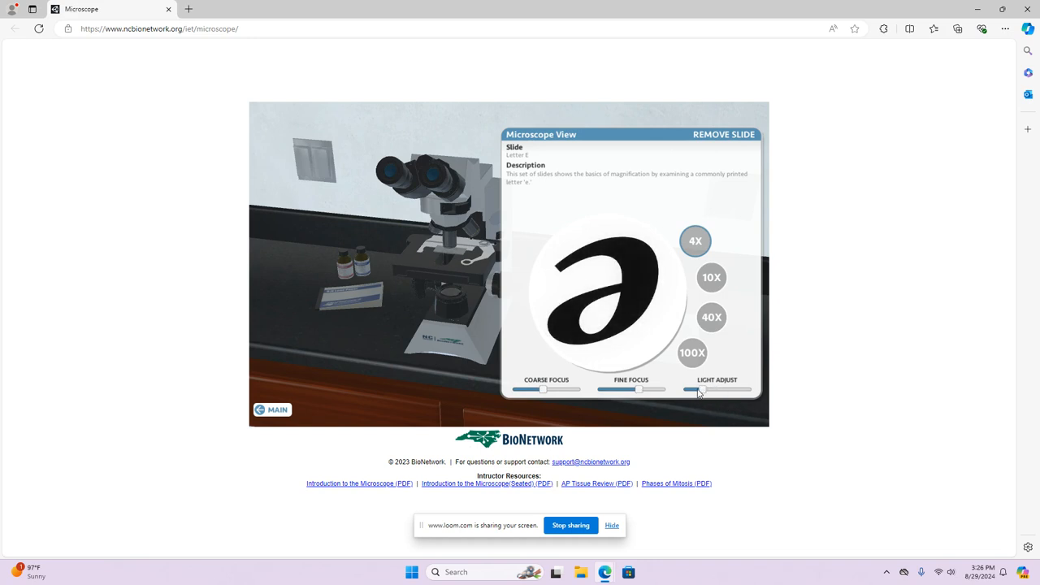
{"action": "left_click_drag", "start_coordinate": [701, 391], "coordinate": [692, 390]}
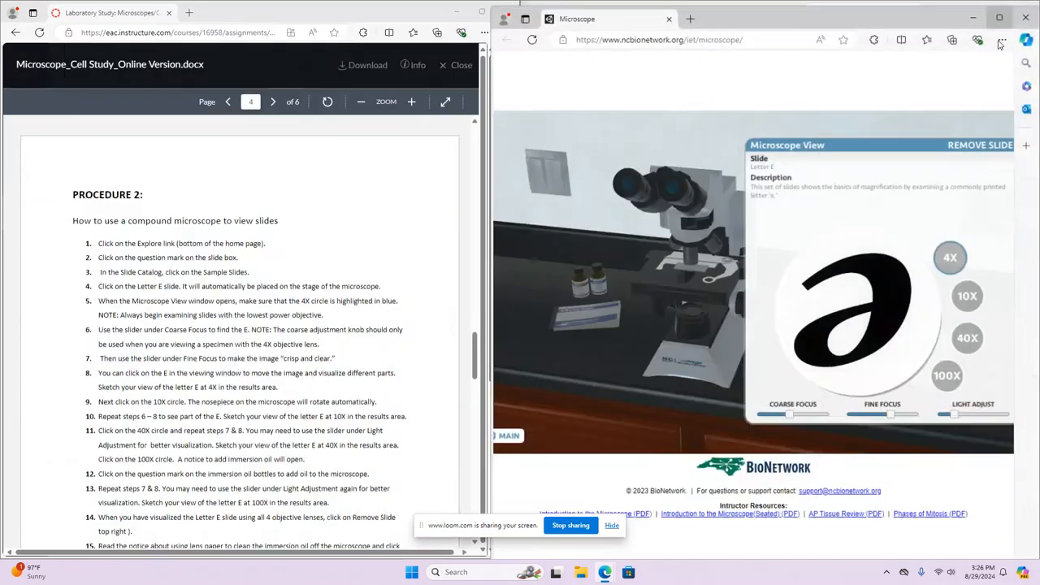
- Scroll the worksheet past the Questions and Procedure 3 down to the Results sketch circles
{"action": "scroll", "scroll_direction": "down", "scroll_amount": 3}
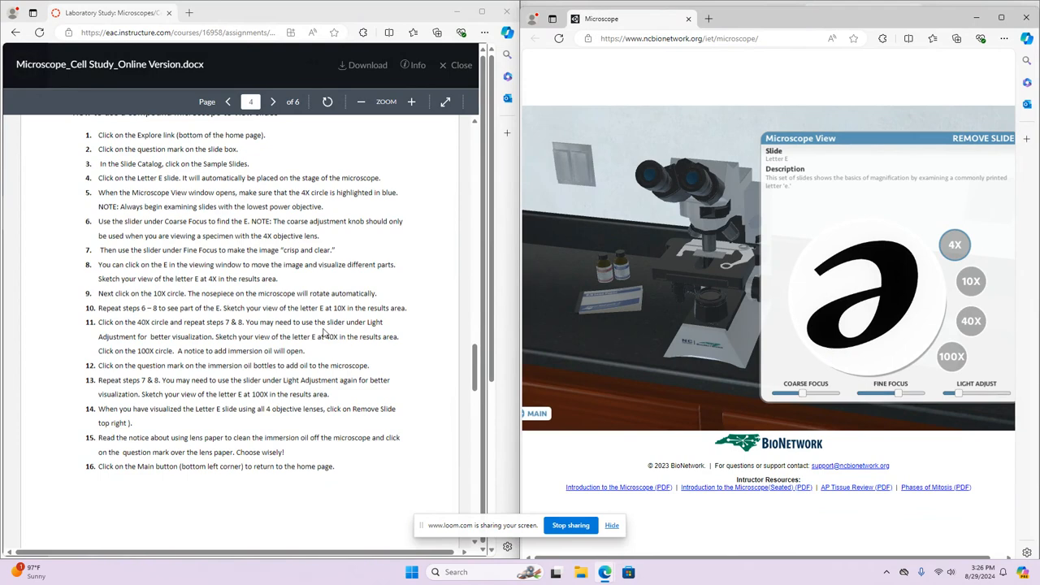
{"action": "scroll", "scroll_direction": "down", "scroll_amount": 3}
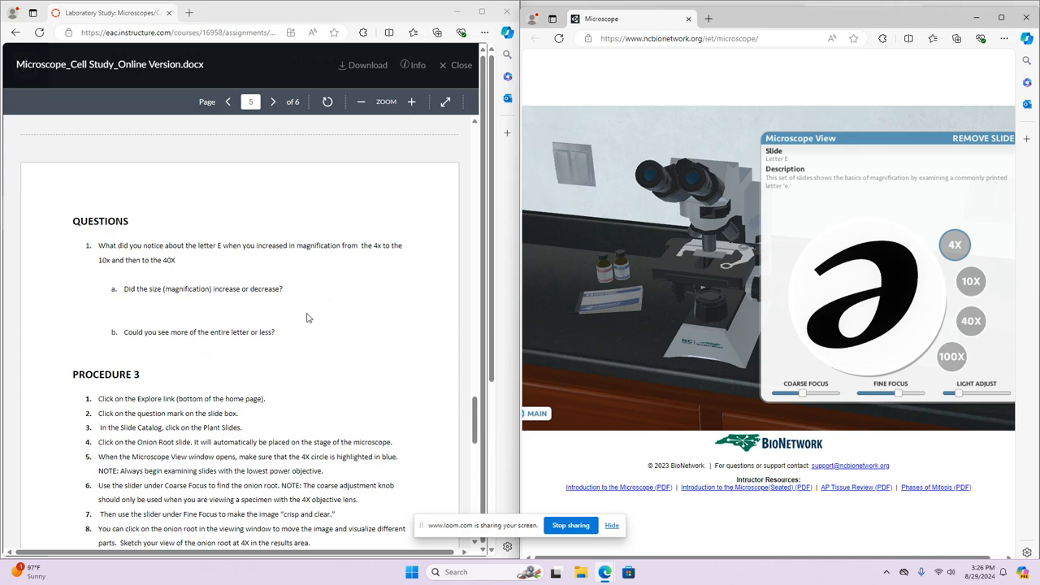
{"action": "scroll", "scroll_direction": "down", "scroll_amount": 3}
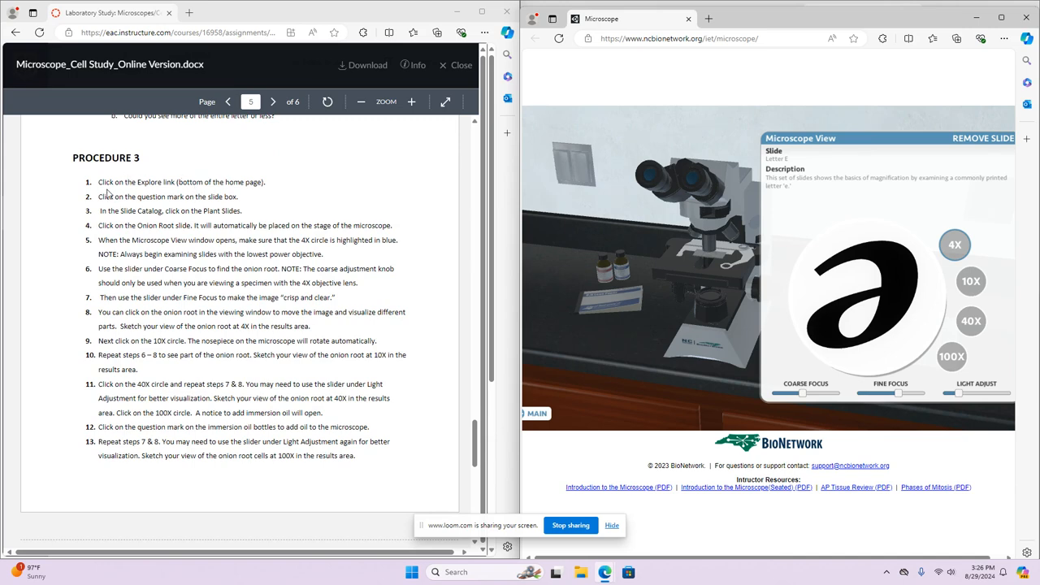
{"action": "mouse_move", "coordinate": [280, 273]}
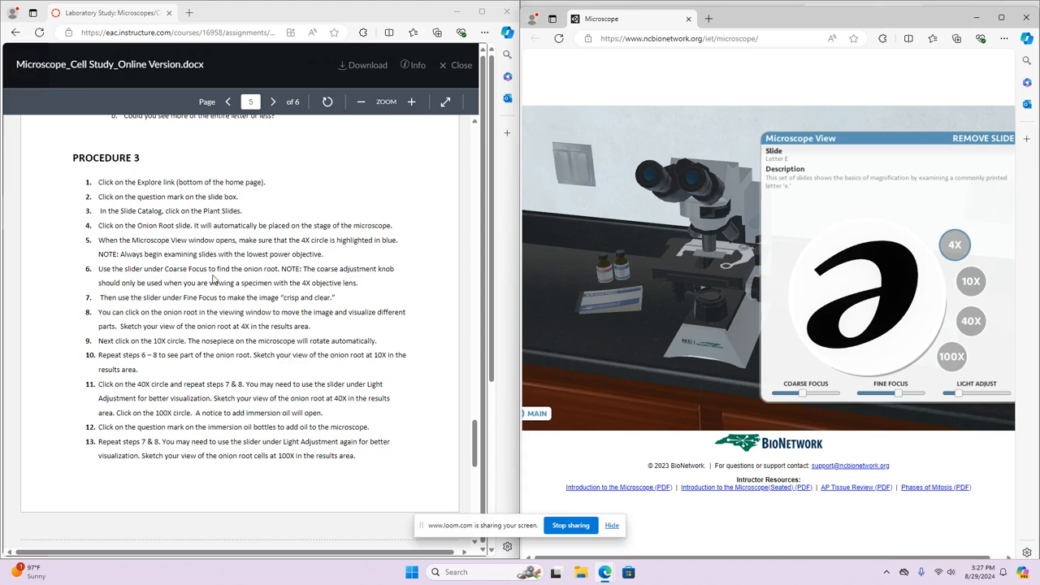
{"action": "scroll", "scroll_direction": "down", "scroll_amount": 3}
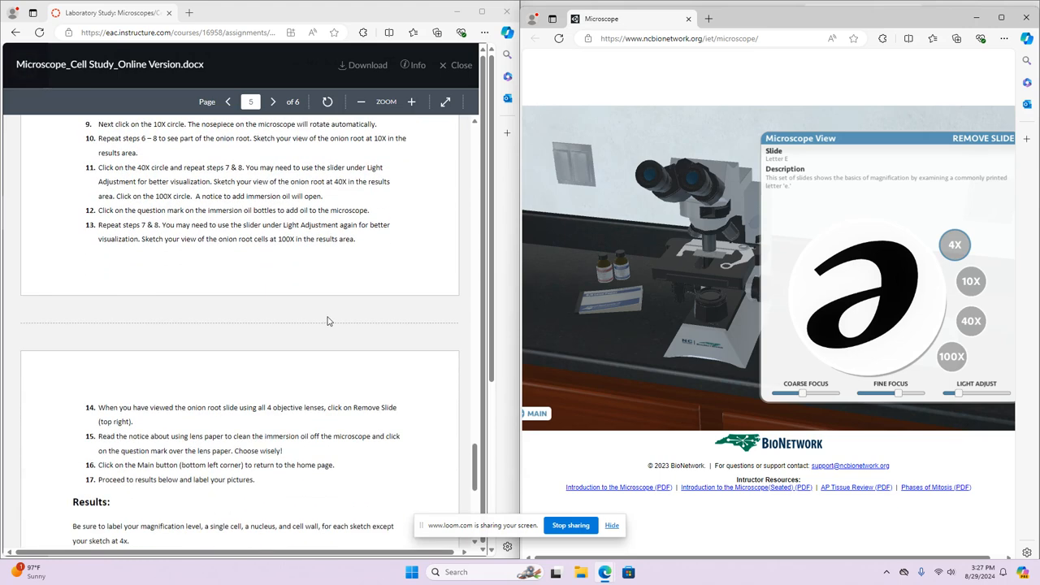
{"action": "scroll", "scroll_direction": "down", "scroll_amount": 3}
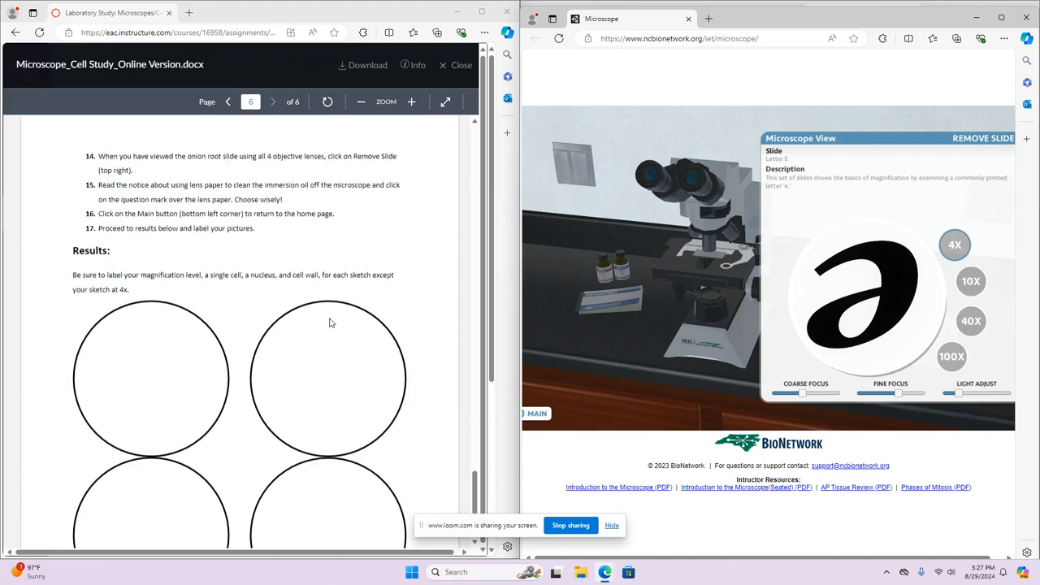
{"action": "scroll", "scroll_direction": "down", "scroll_amount": 3}
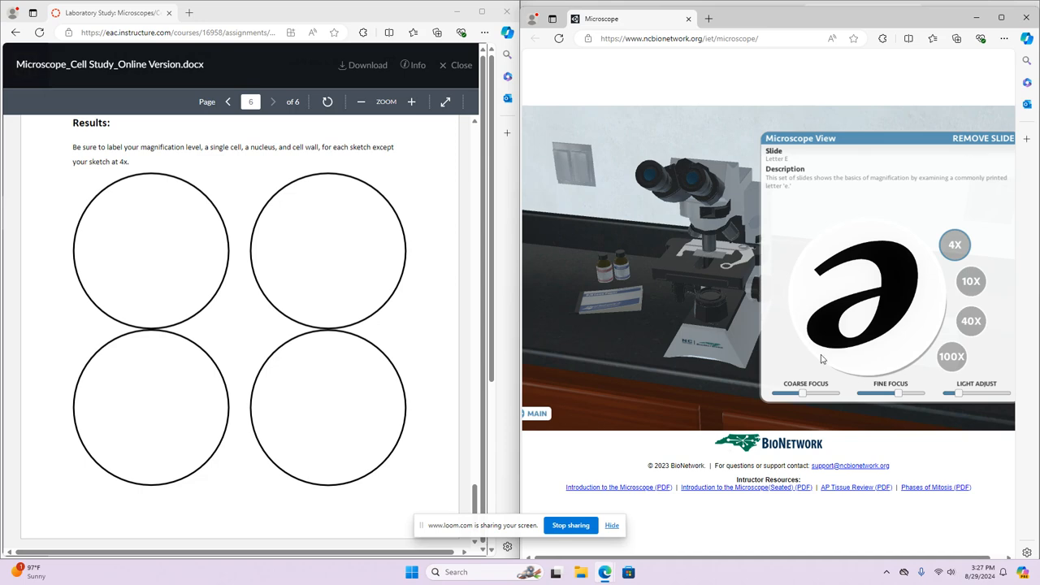
{"action": "mouse_move", "coordinate": [35, 208]}
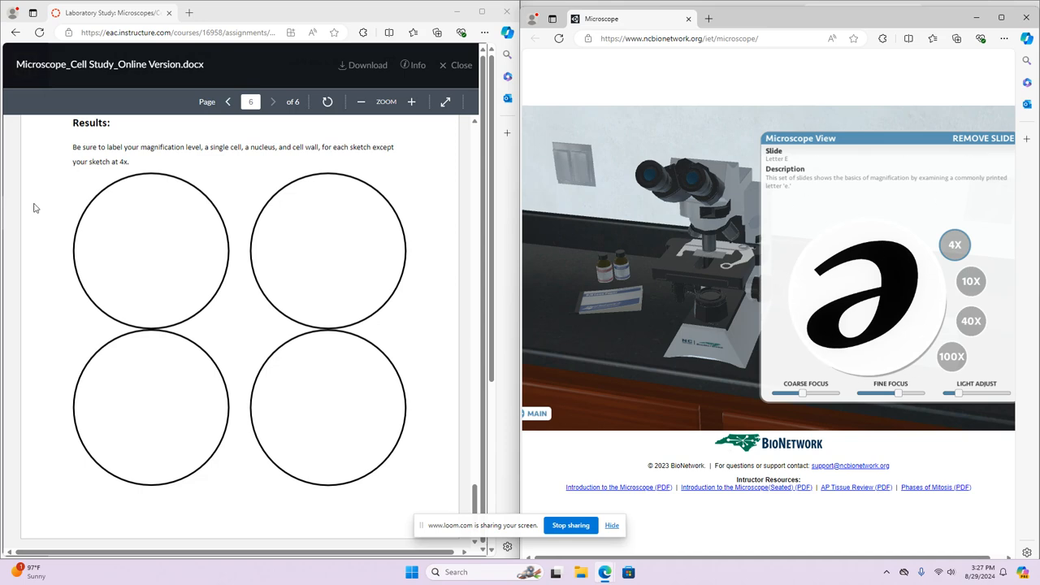
{"action": "mouse_move", "coordinate": [446, 186]}
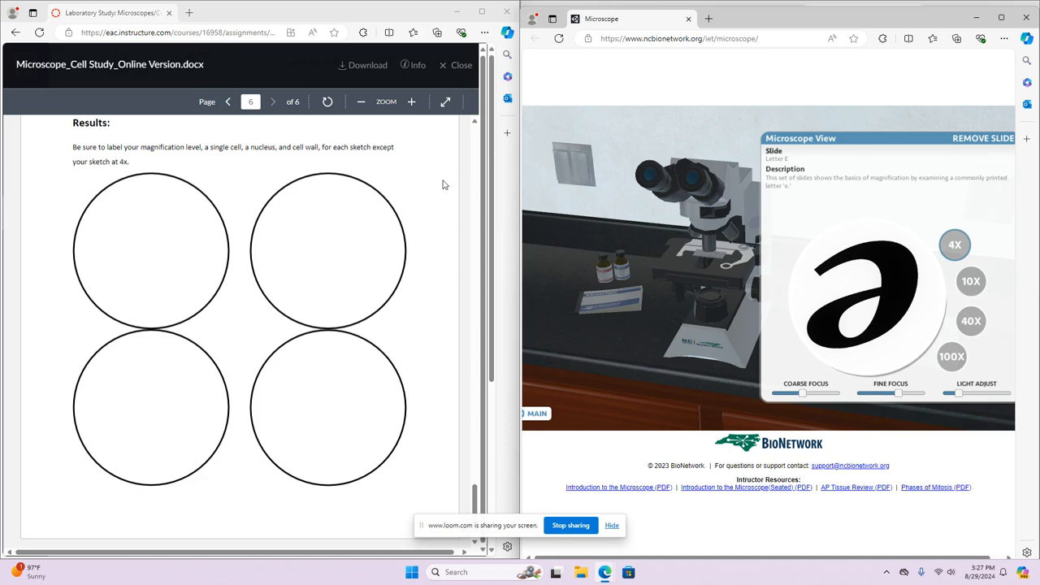
{"action": "mouse_move", "coordinate": [441, 182]}
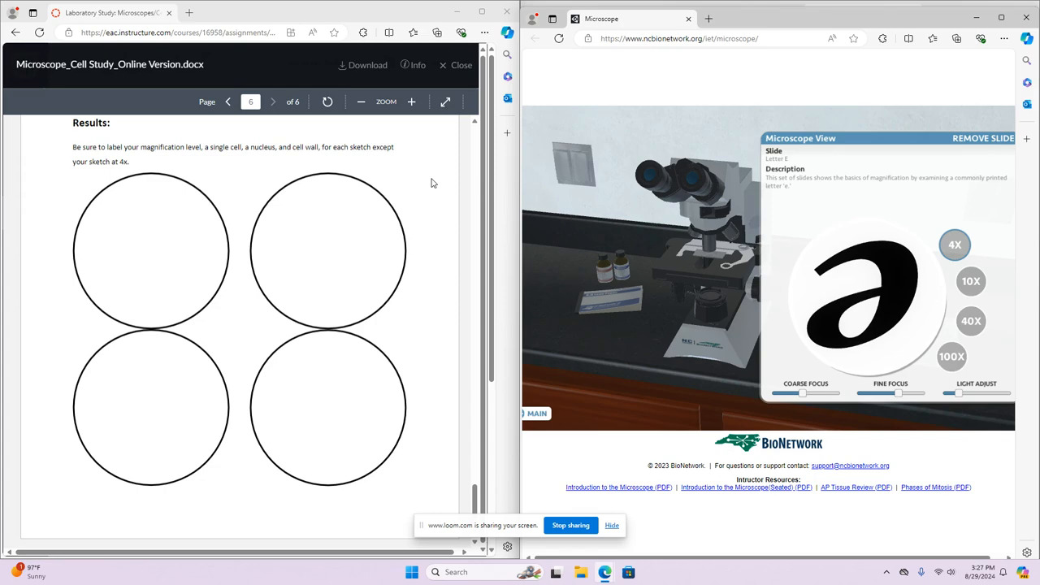
{"action": "mouse_move", "coordinate": [437, 181]}
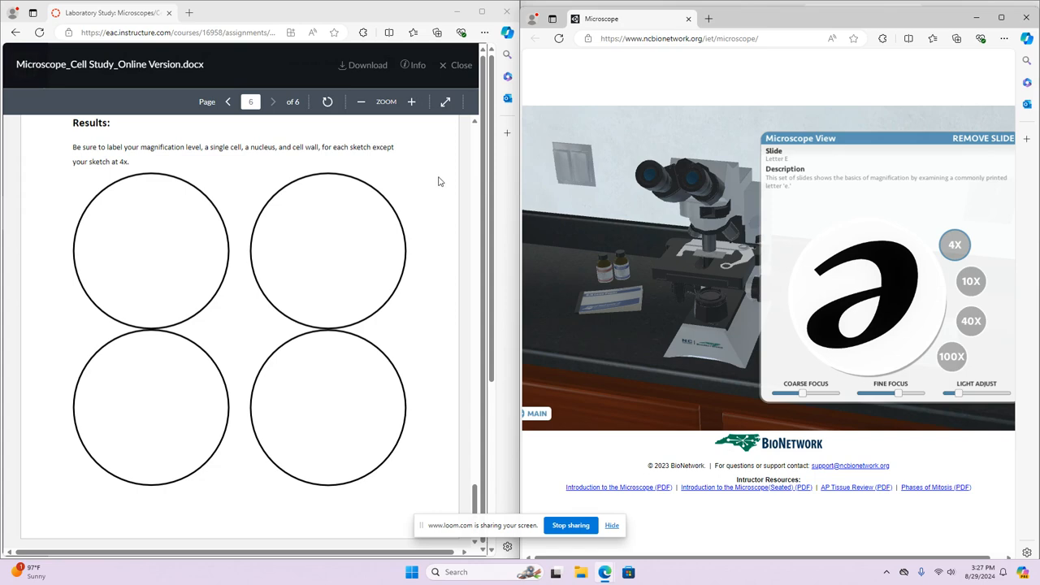
{"action": "mouse_move", "coordinate": [809, 312]}
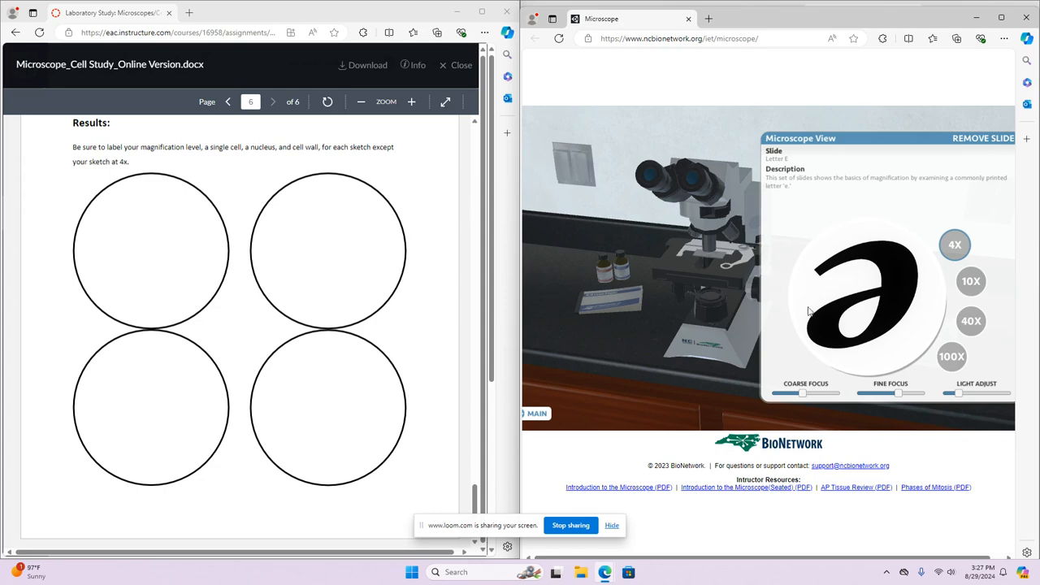
{"action": "mouse_move", "coordinate": [810, 350]}
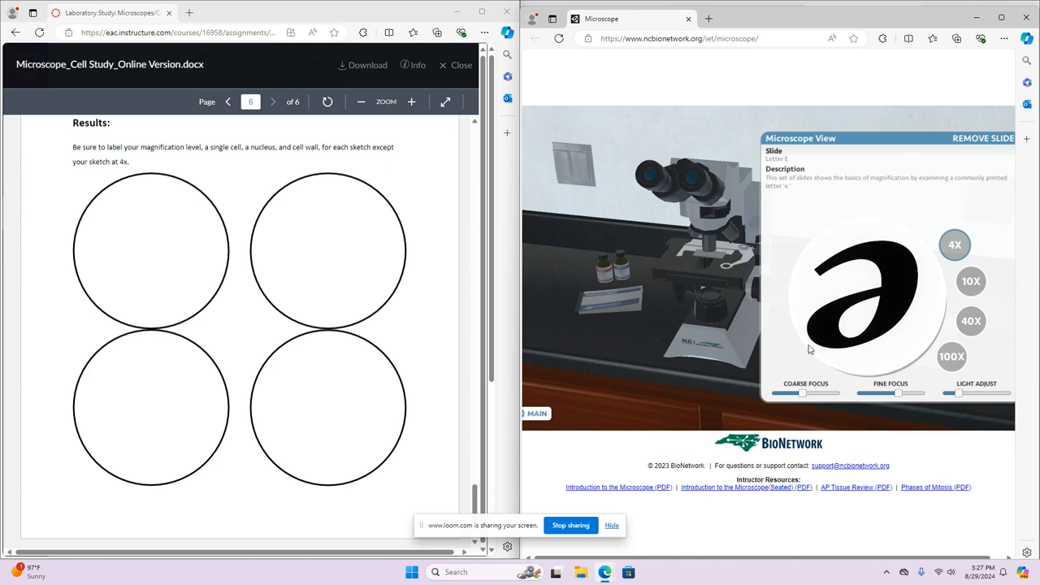
{"action": "mouse_move", "coordinate": [254, 247]}
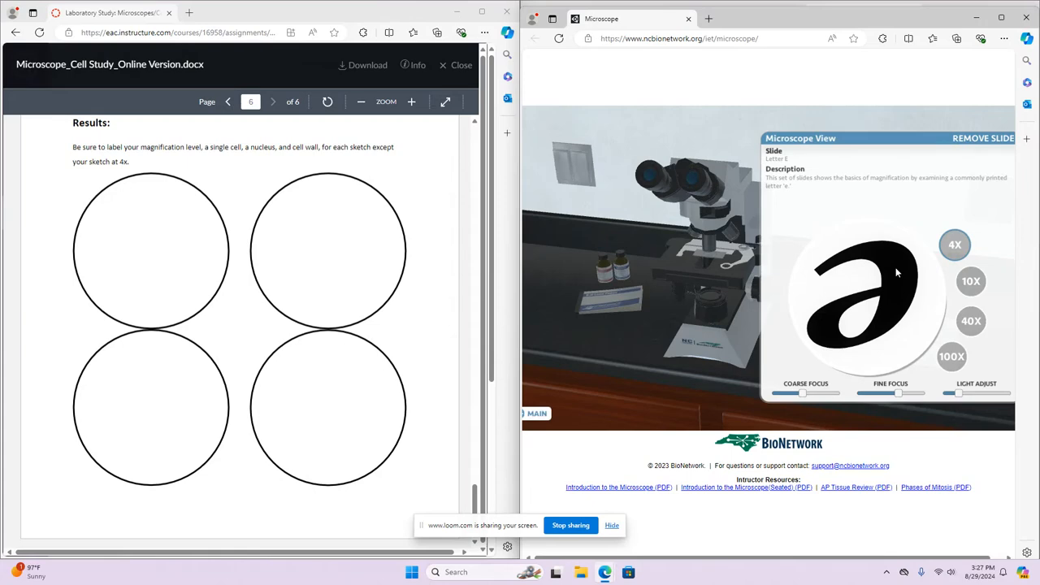
{"action": "mouse_move", "coordinate": [908, 270]}
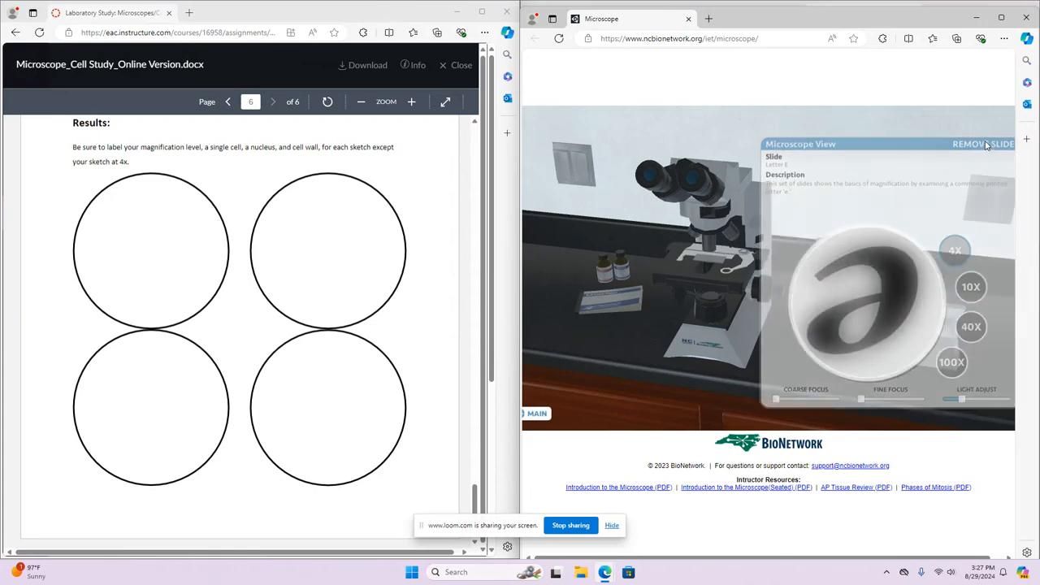
- Remove the letter E slide from the microscope, leaving the Results circles showing in Canvas
{"action": "left_click", "coordinate": [982, 143]}
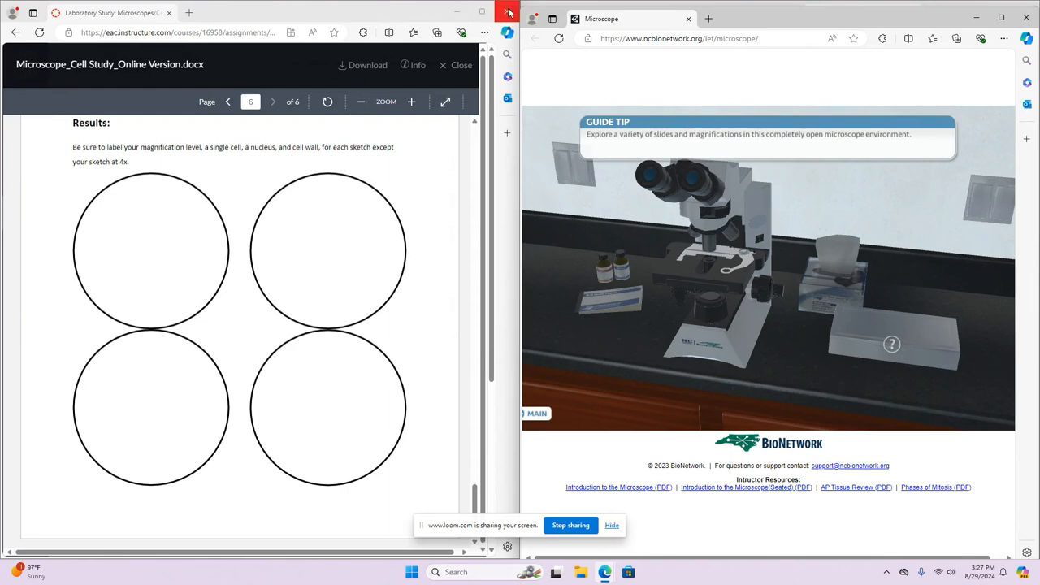
{"action": "mouse_move", "coordinate": [16, 33]}
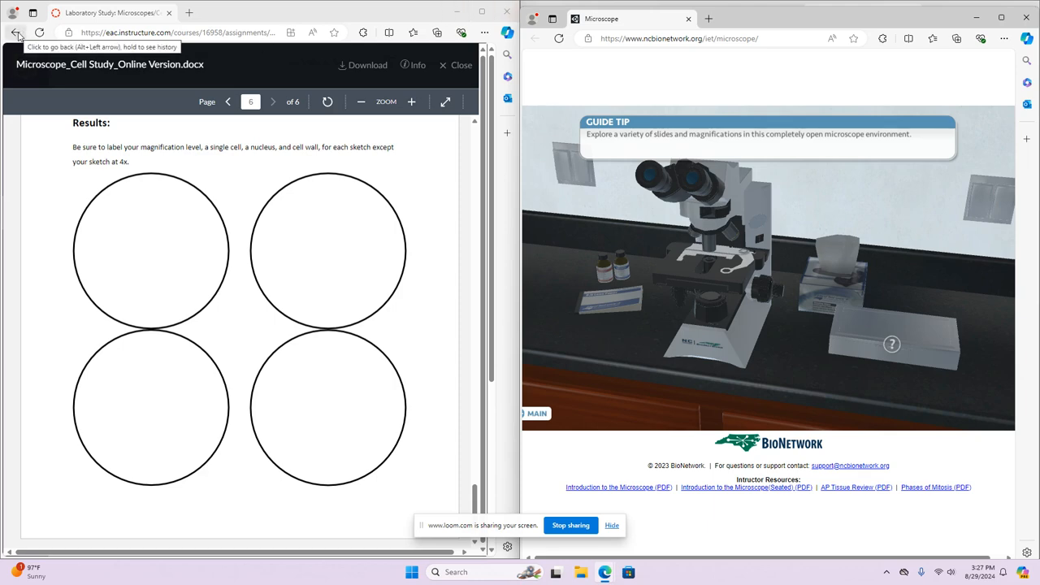